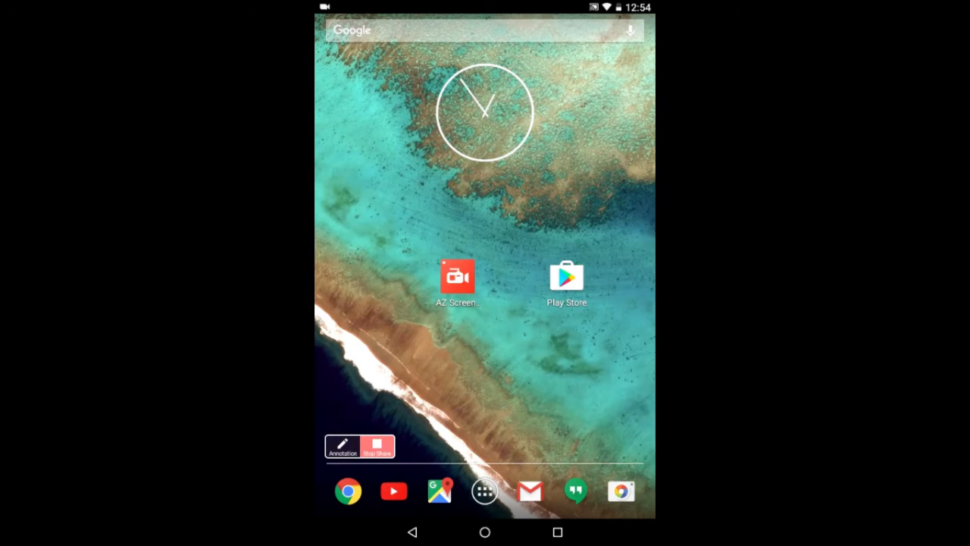
Open the Hecorat developer page and scroll down to its All apps list.
left_click(566, 278)
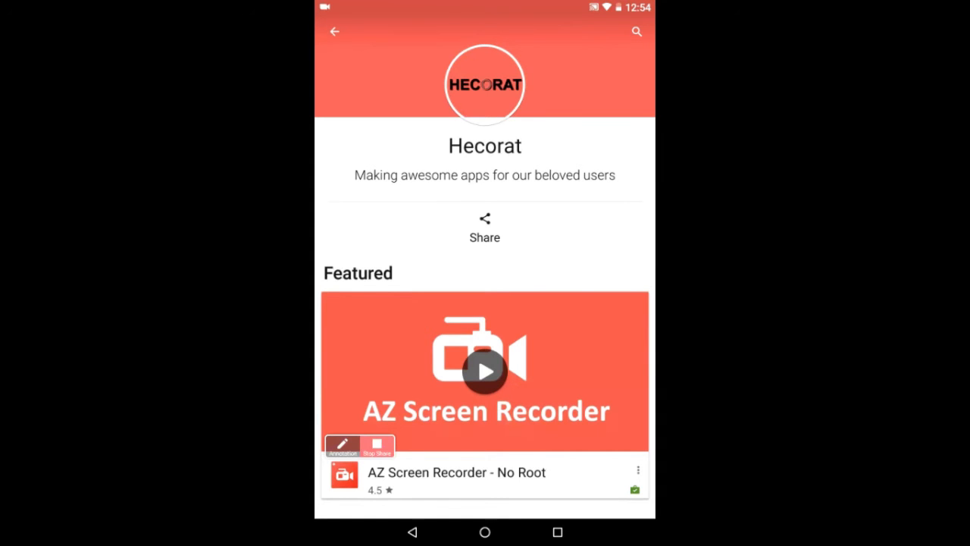
scroll("down", 3)
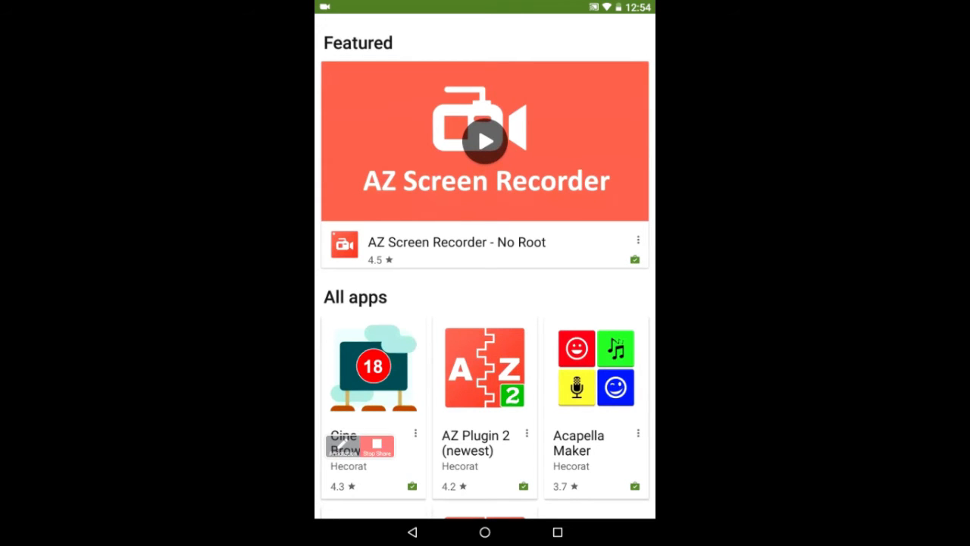
scroll("down", 3)
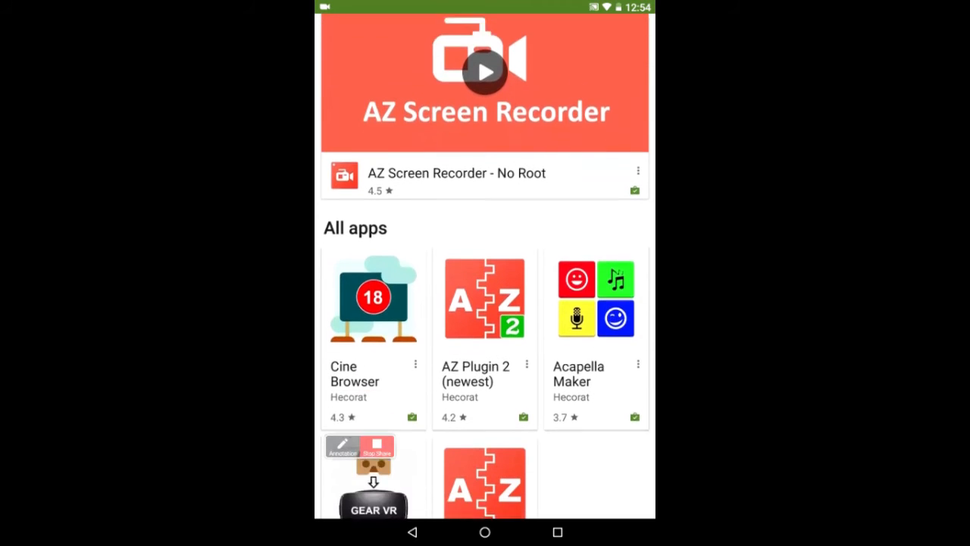
scroll("down", 3)
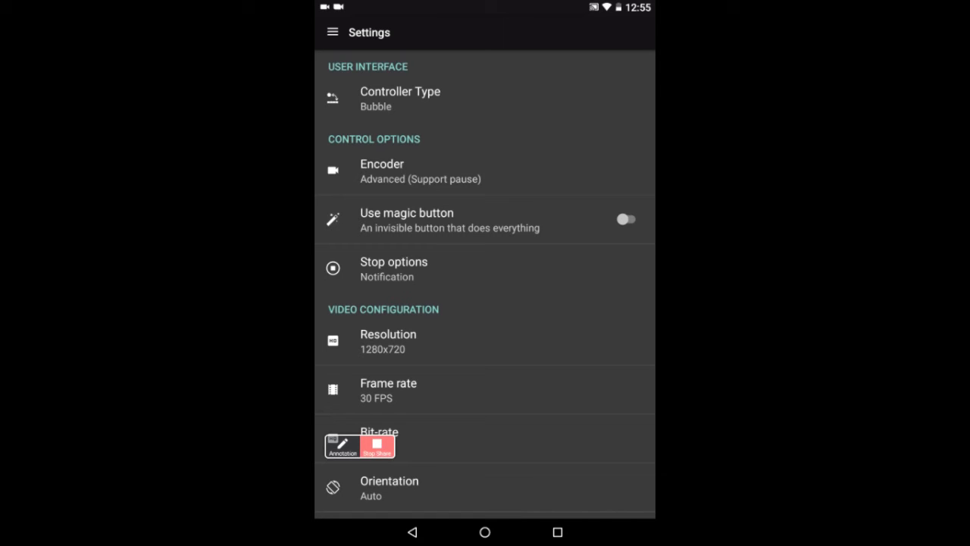
Set the controller type to Bar, keeping encoder Advanced and magic button off.
left_click(400, 98)
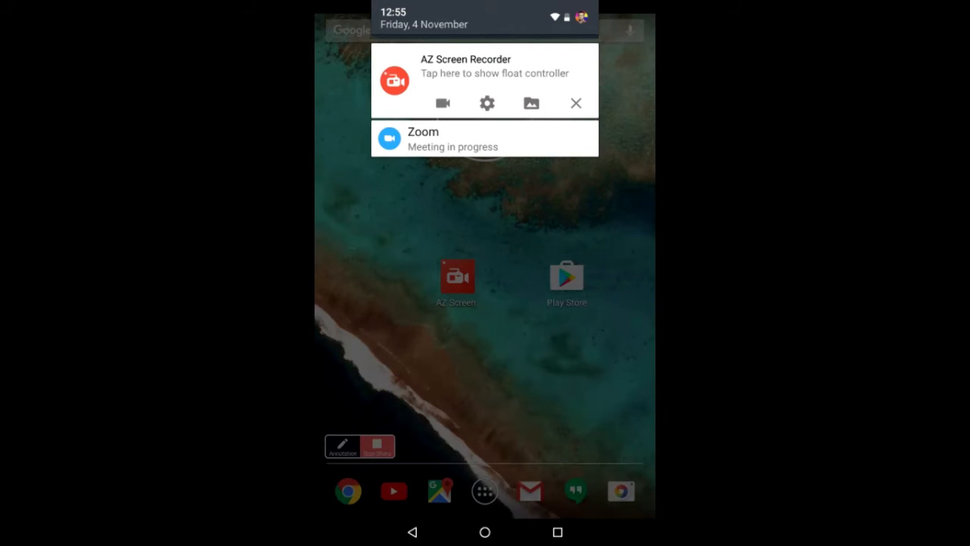
left_click(486, 103)
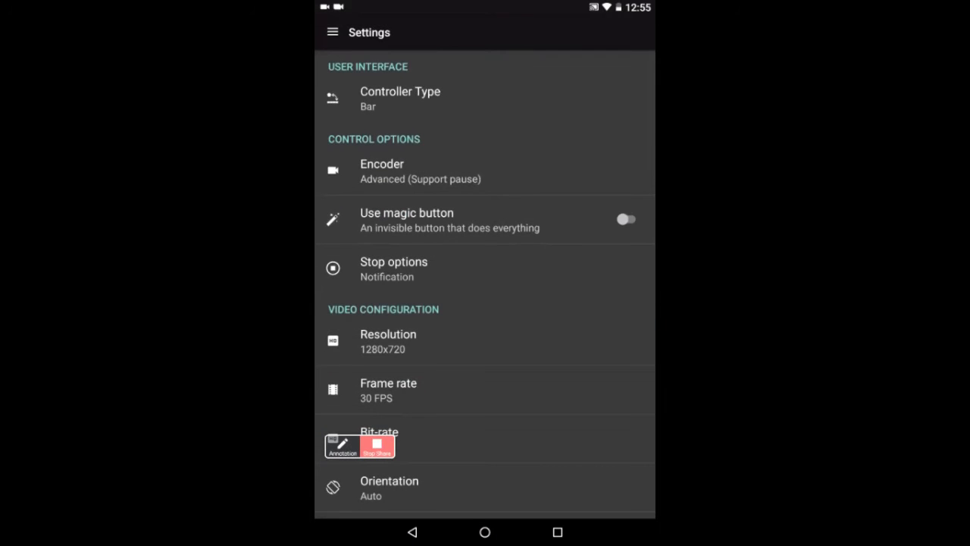
left_click(382, 171)
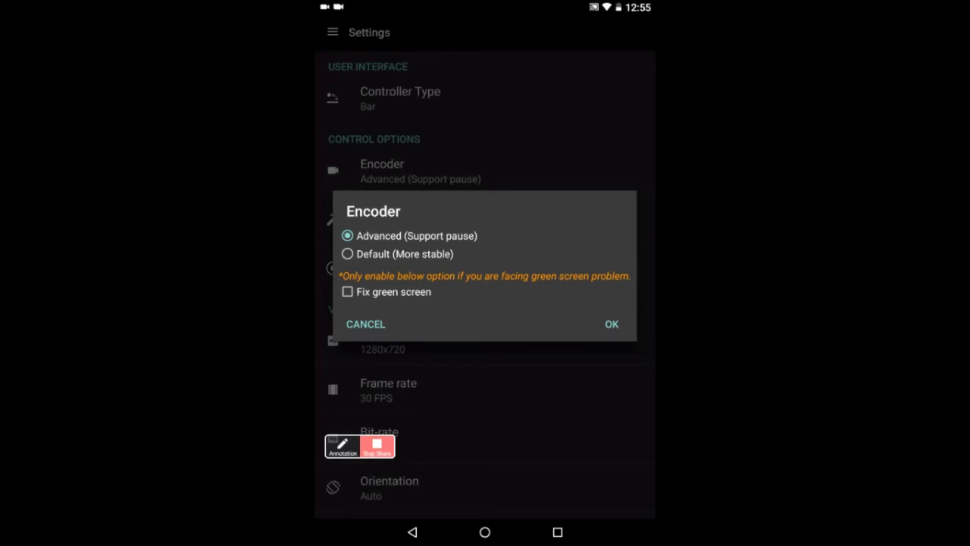
left_click(610, 324)
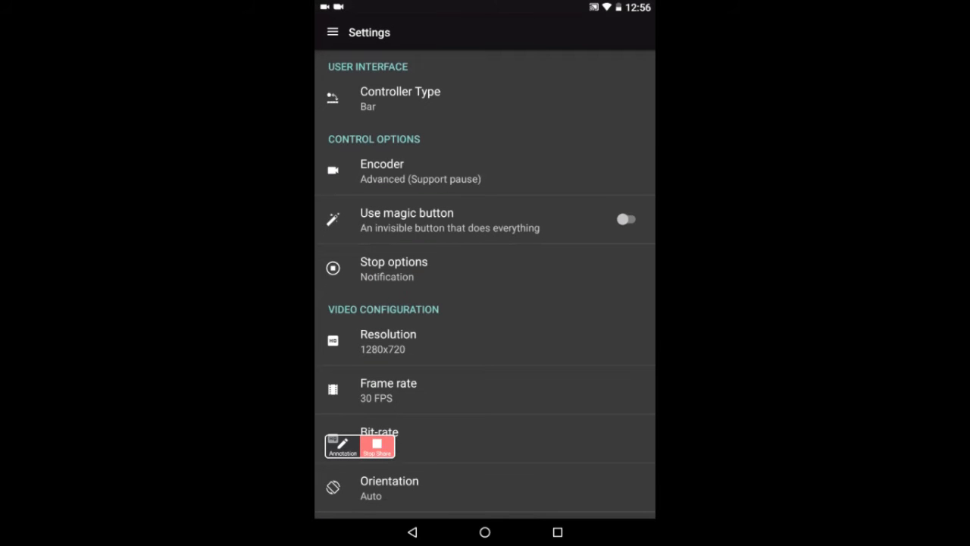
left_click(625, 219)
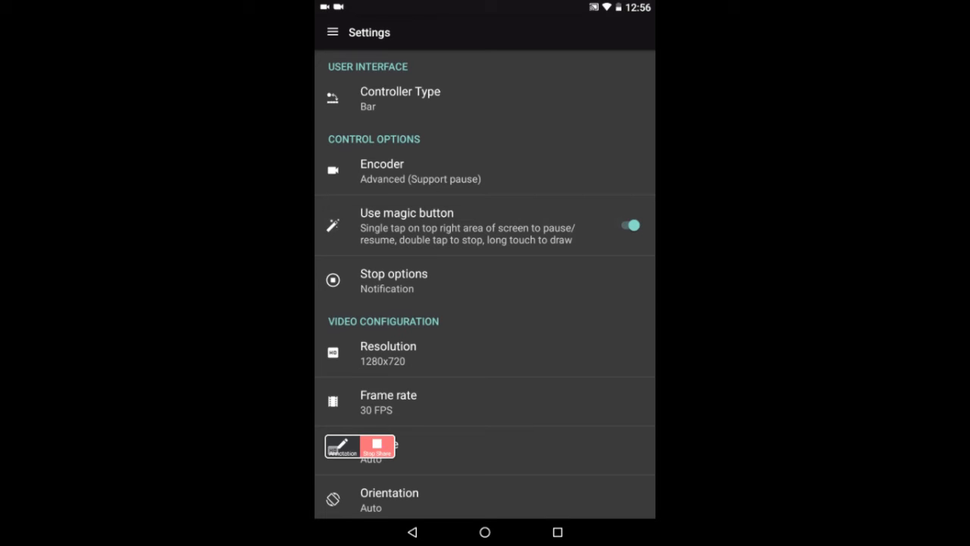
left_click(627, 224)
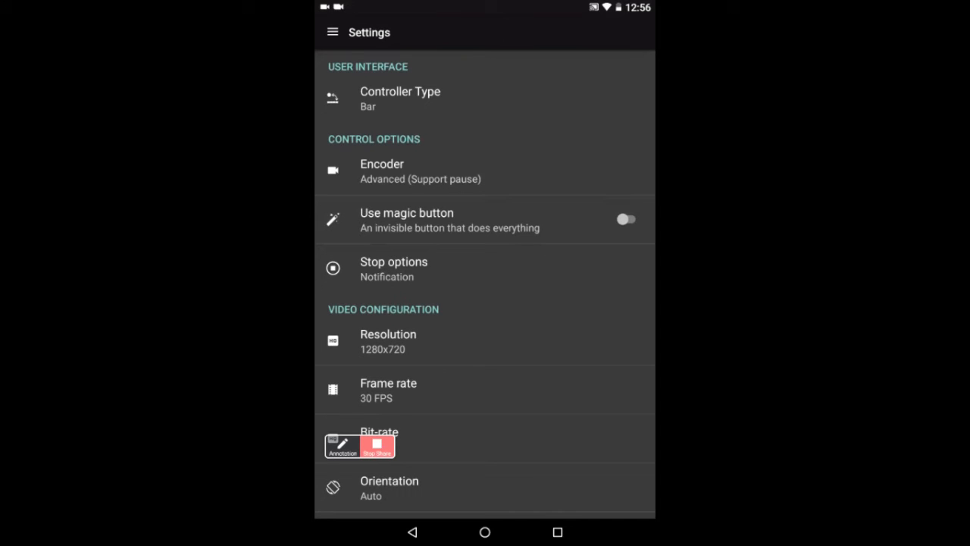
scroll("down", 3)
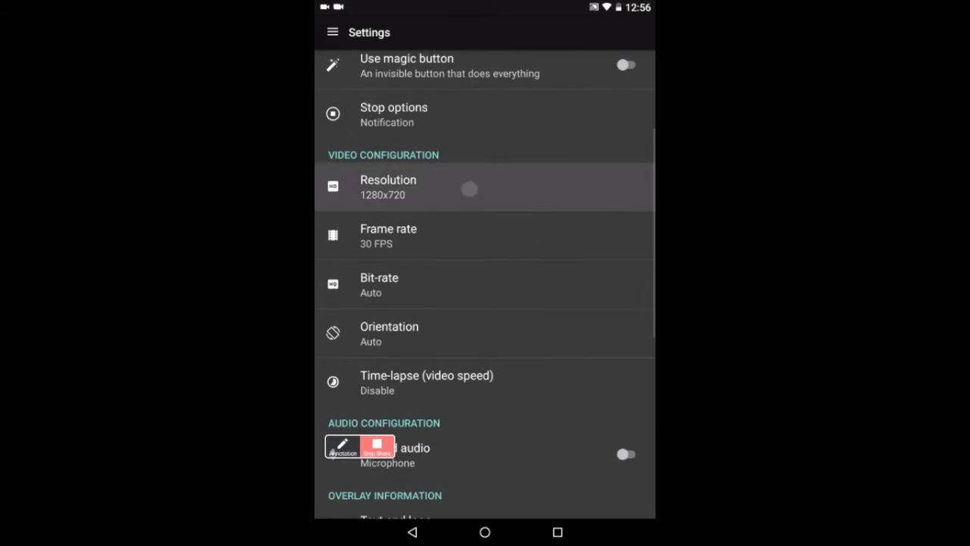
left_click(388, 187)
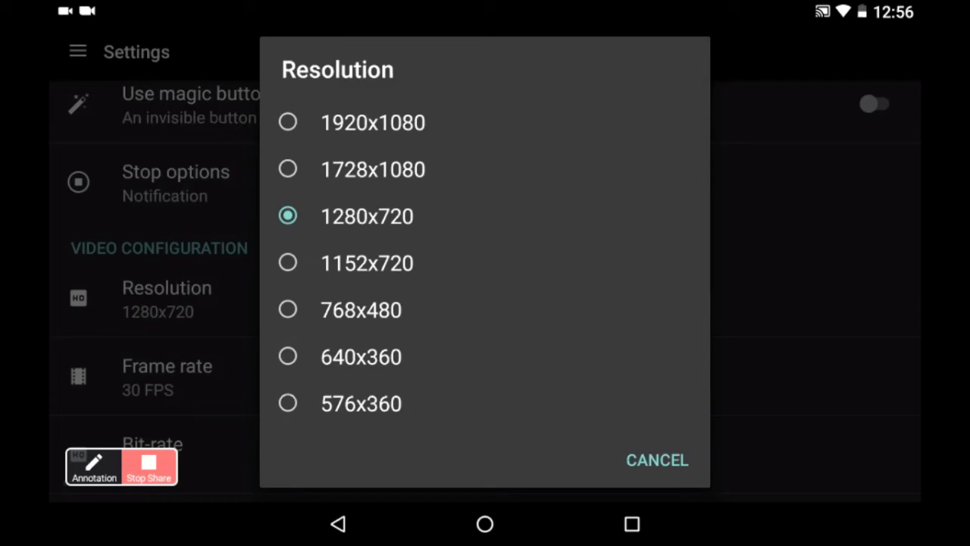
scroll("down", 3)
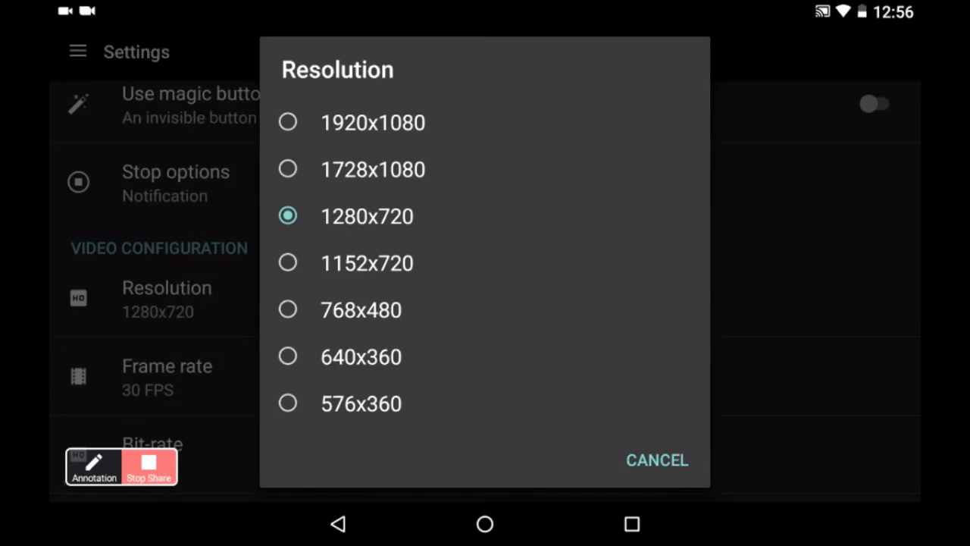
scroll("down", 3)
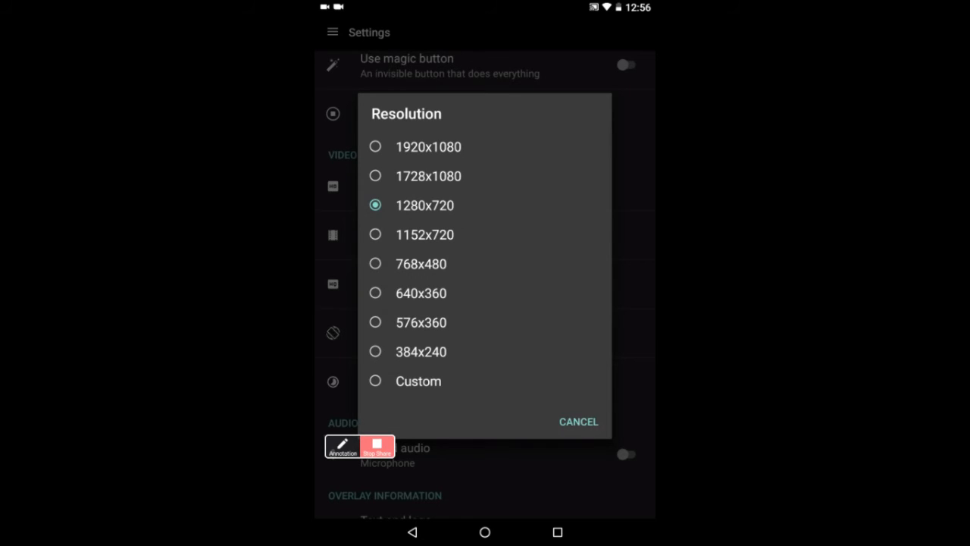
left_click(424, 204)
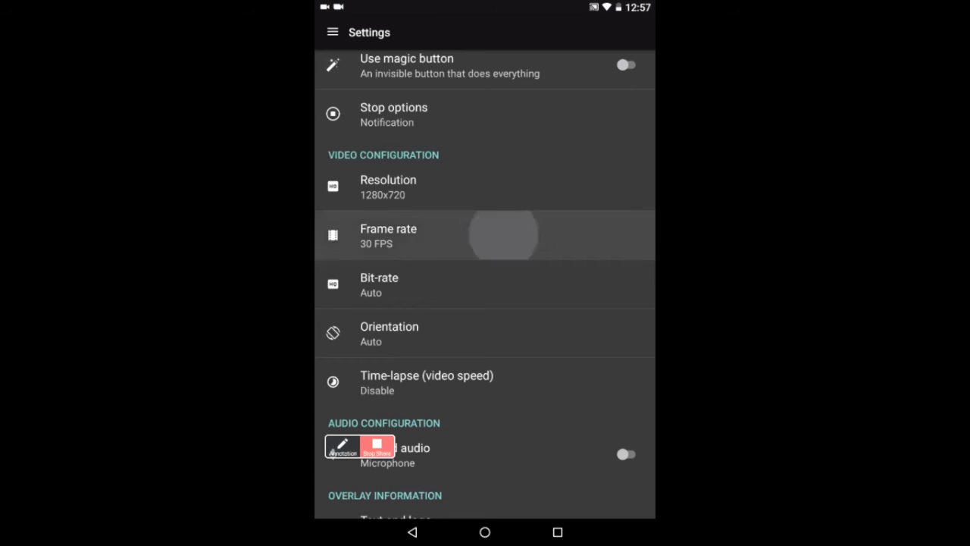
left_click(388, 235)
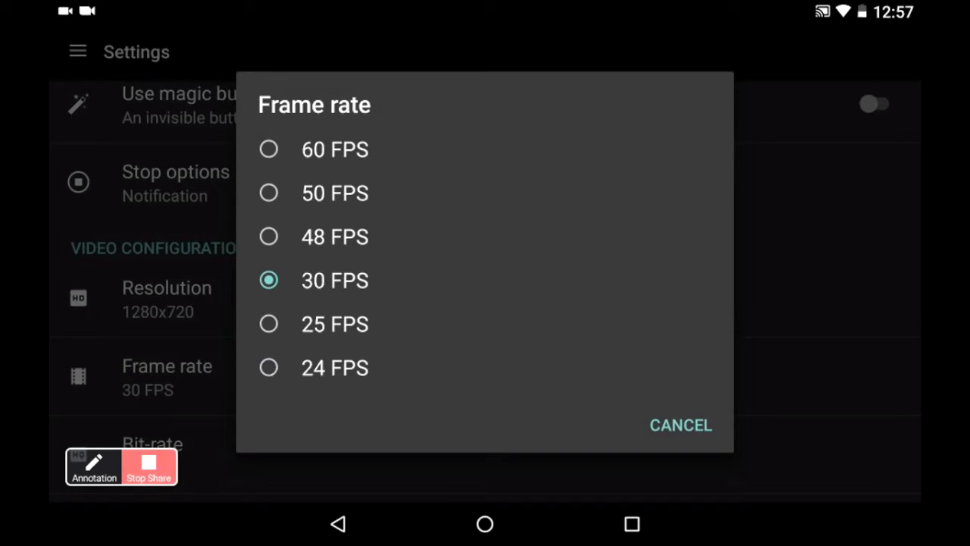
left_click(679, 425)
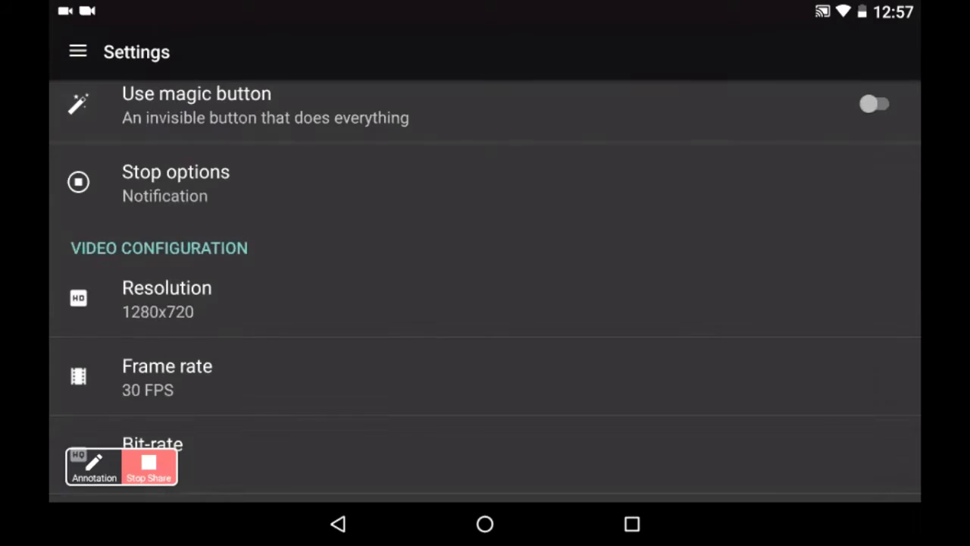
scroll("down", 3)
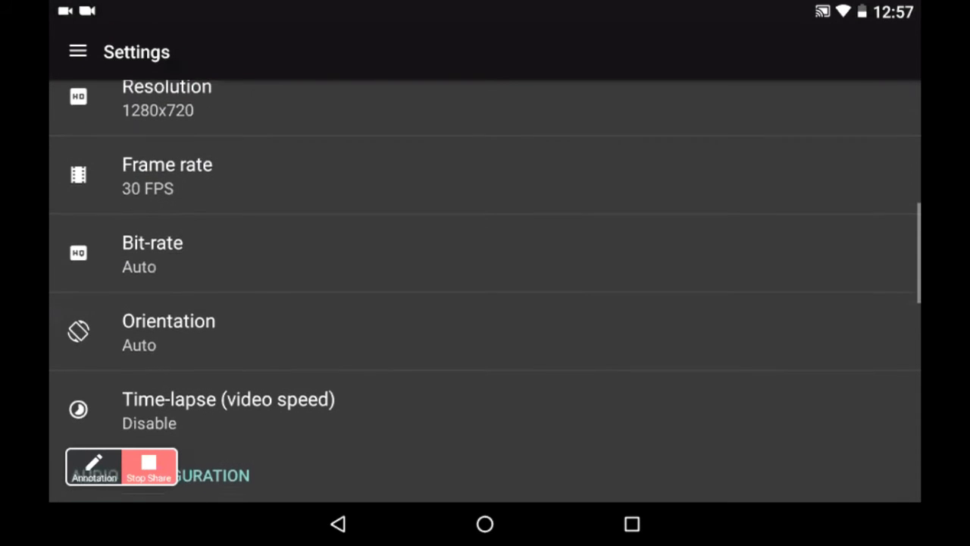
left_click(152, 254)
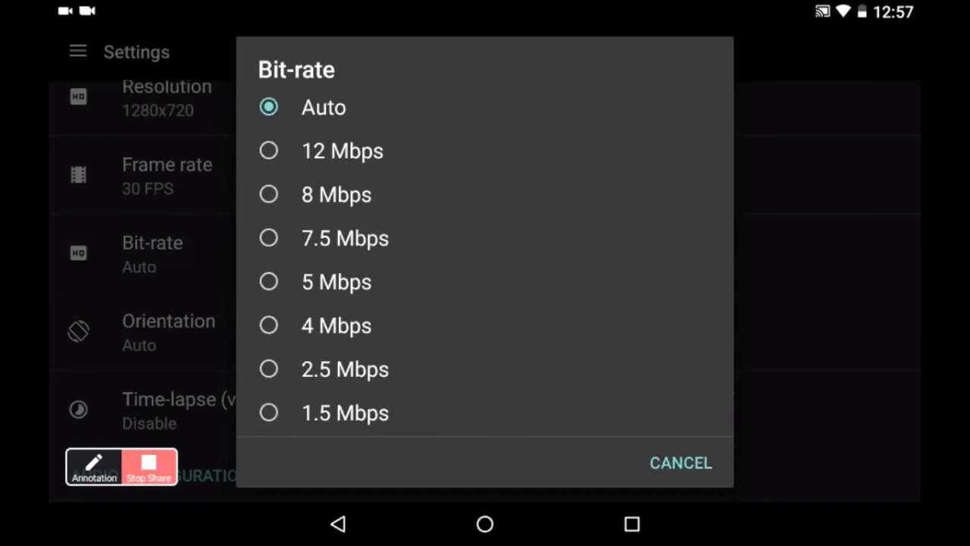
left_click(679, 462)
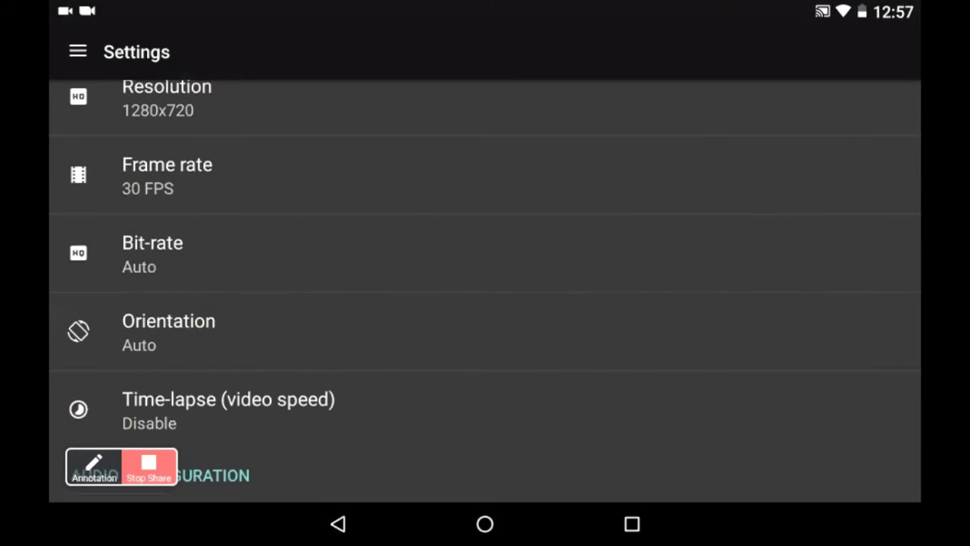
scroll("down", 3)
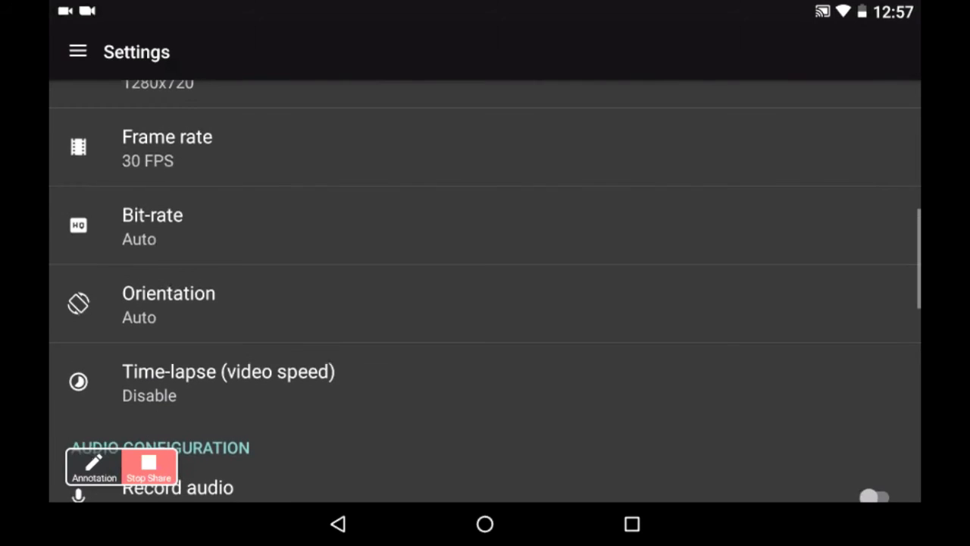
left_click(168, 303)
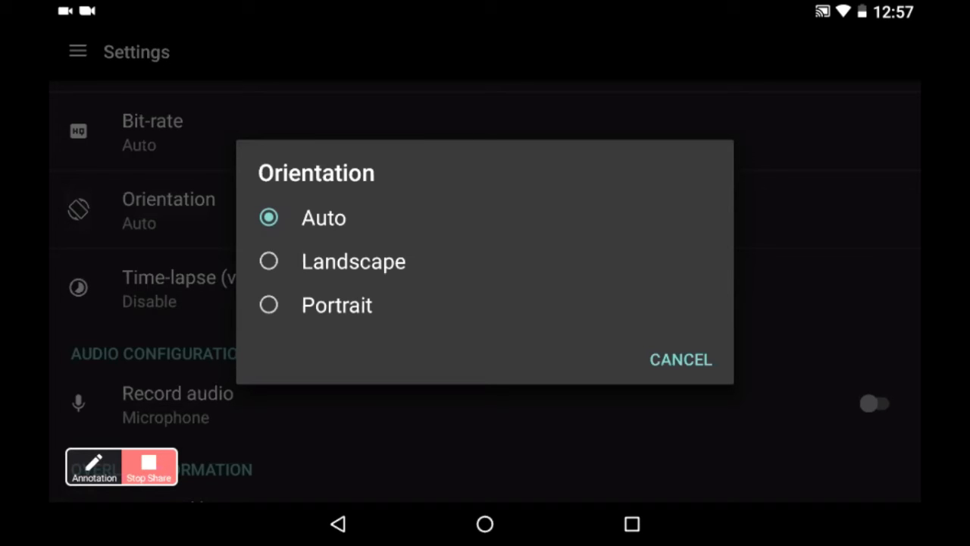
left_click(679, 359)
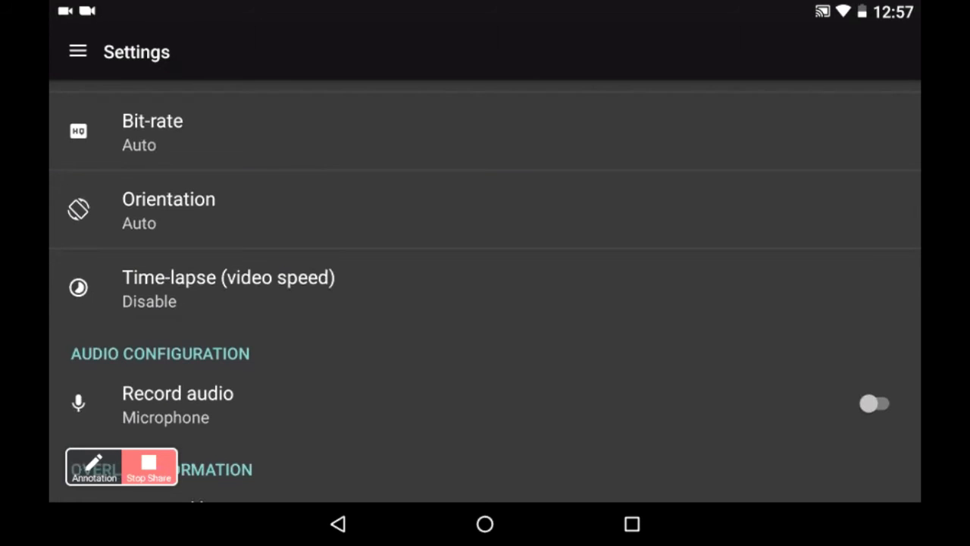
scroll("down", 3)
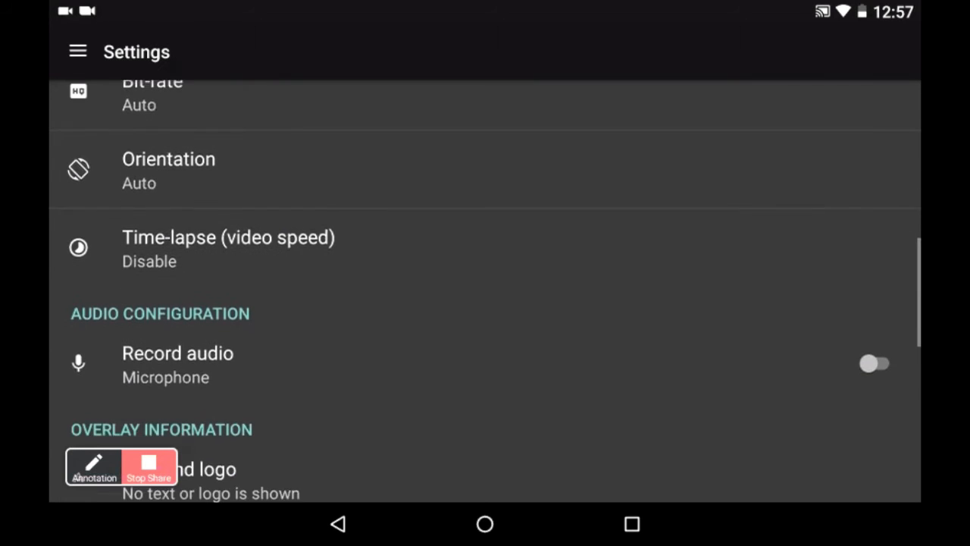
left_click(228, 248)
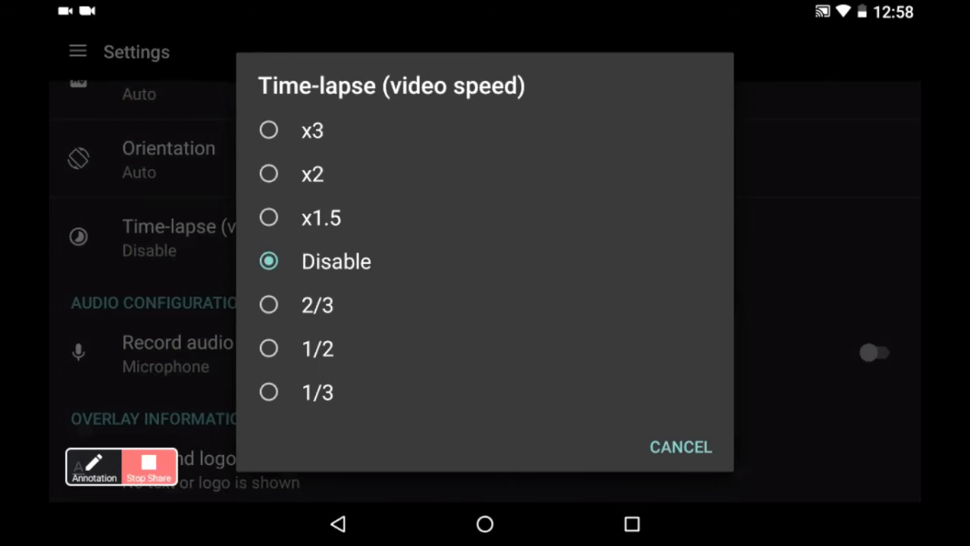
left_click(679, 447)
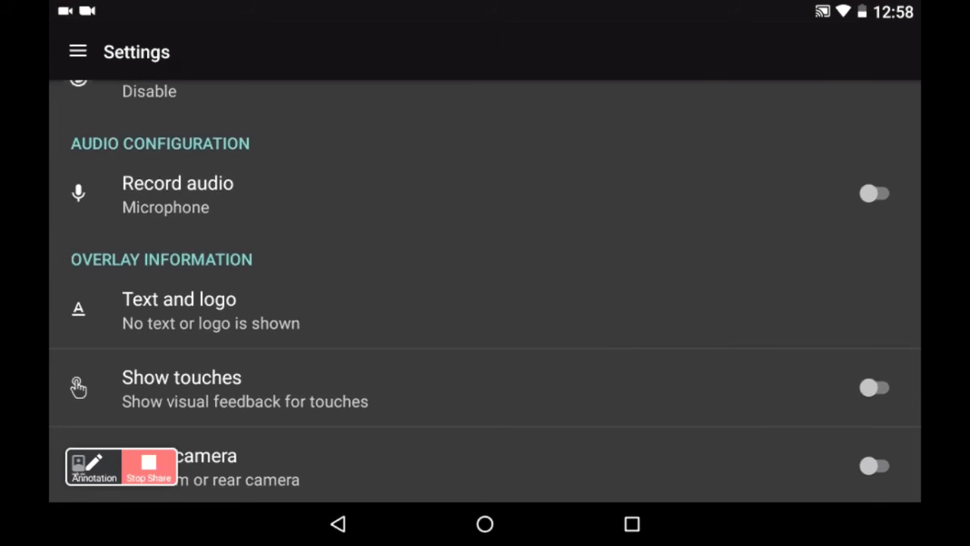
Toggle microphone audio on then off, and open the Text and logo overlay page.
left_click(877, 193)
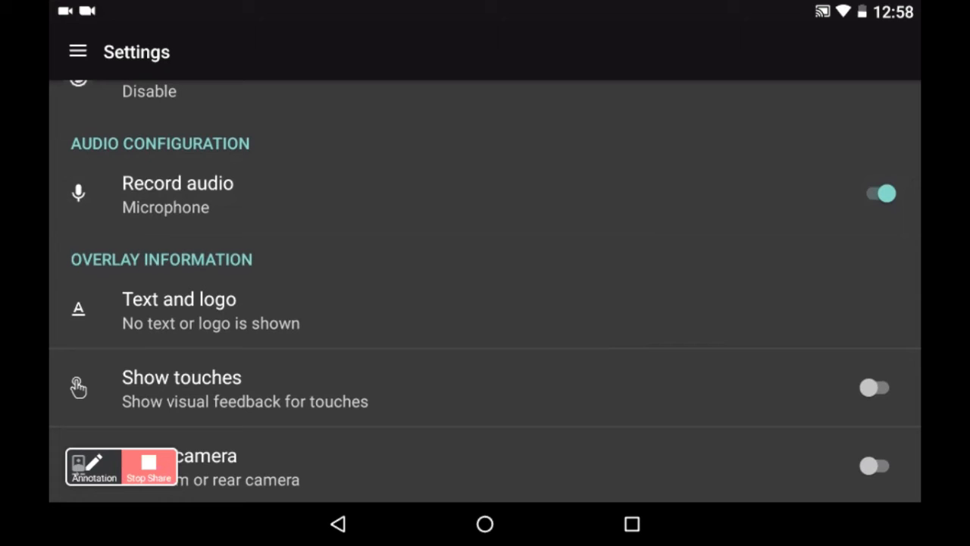
left_click(878, 192)
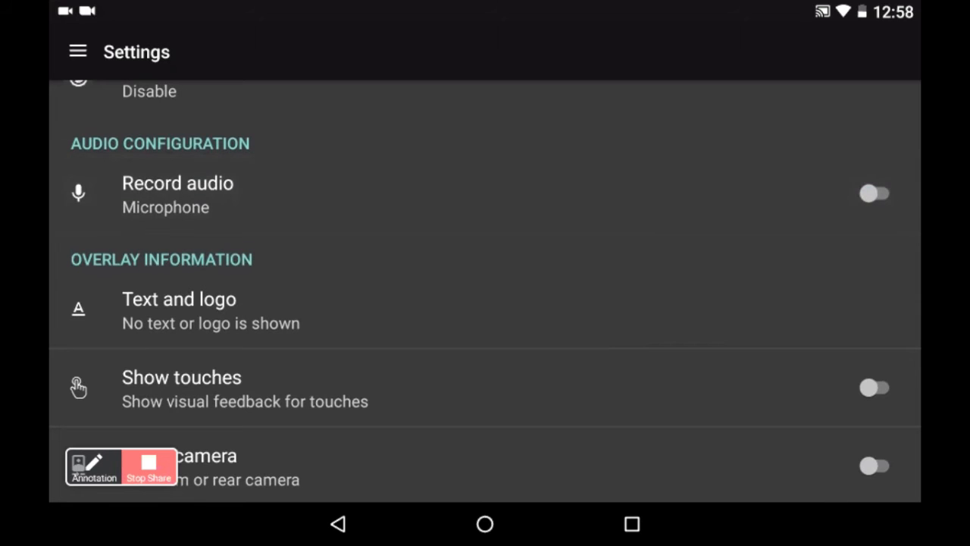
left_click(179, 310)
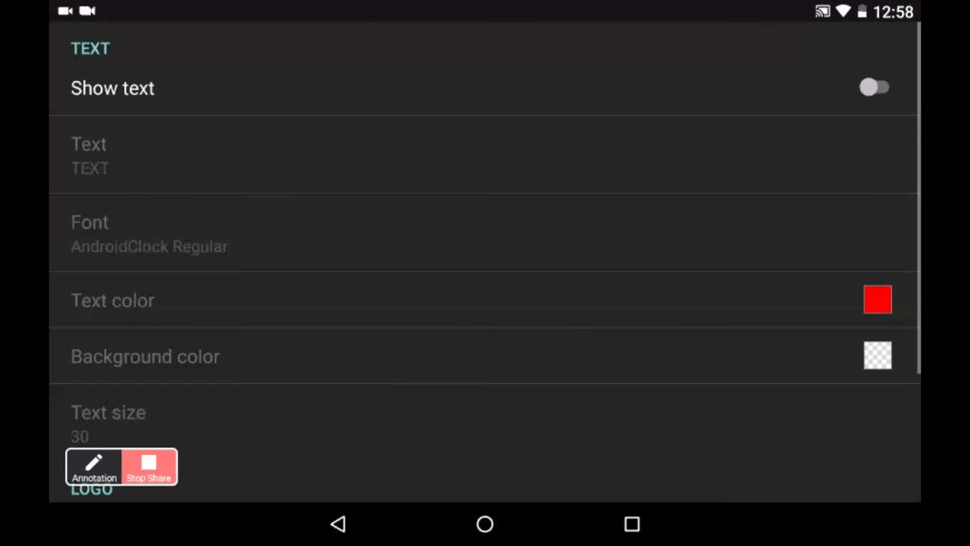
Turn on the Show logo switch and return to the main Settings list.
scroll("down", 3)
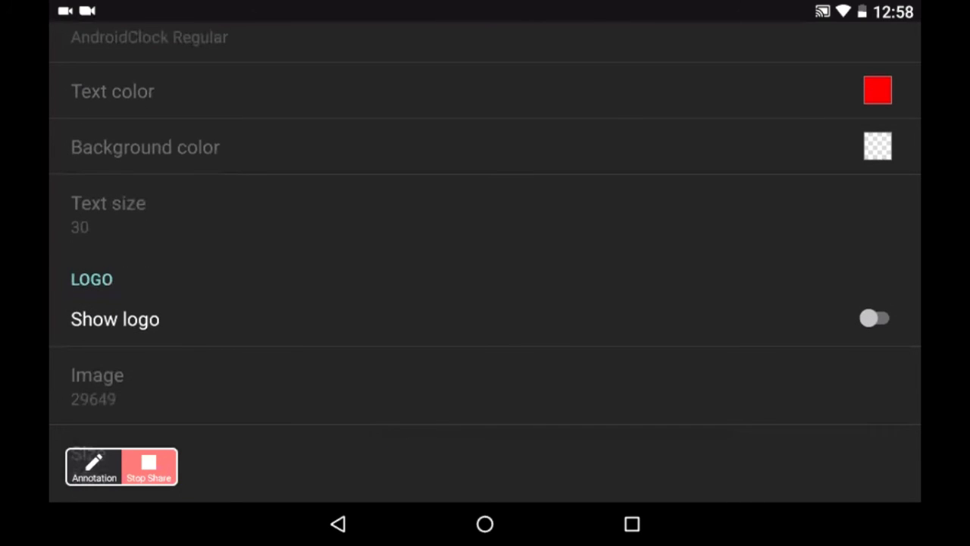
left_click(879, 317)
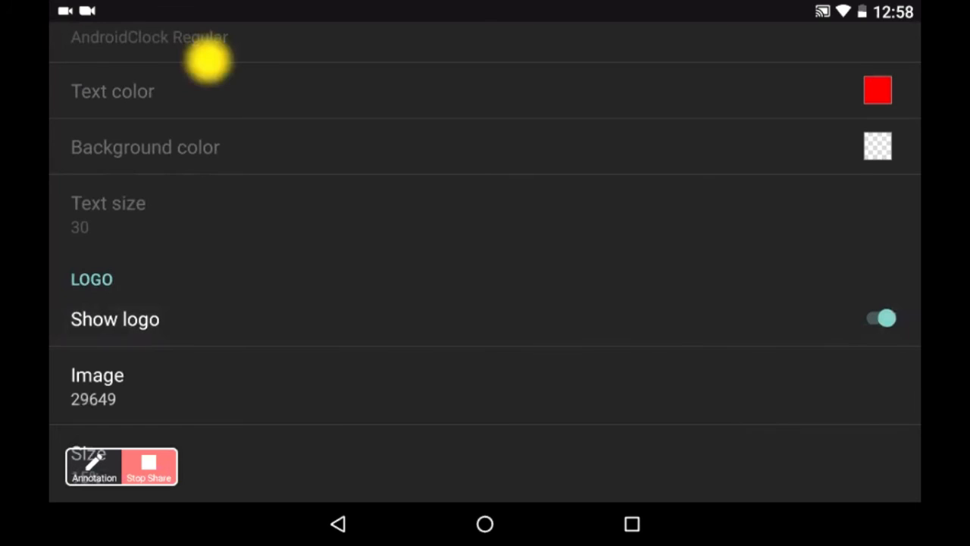
mouse_move(741, 64)
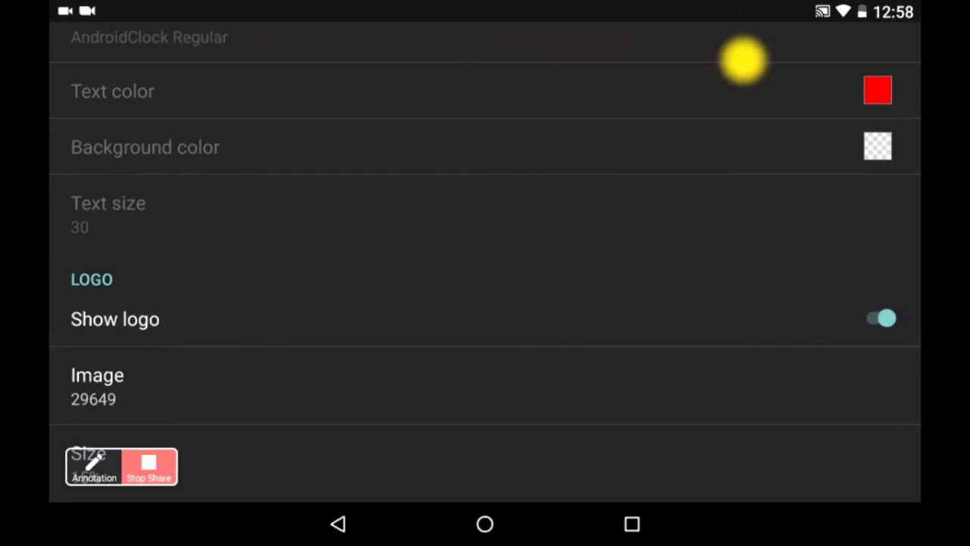
mouse_move(373, 66)
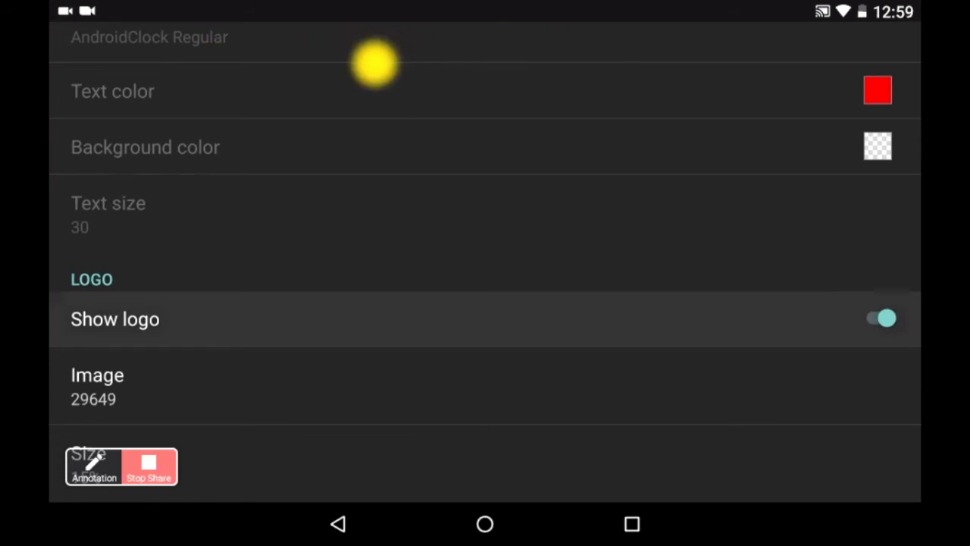
left_click(883, 317)
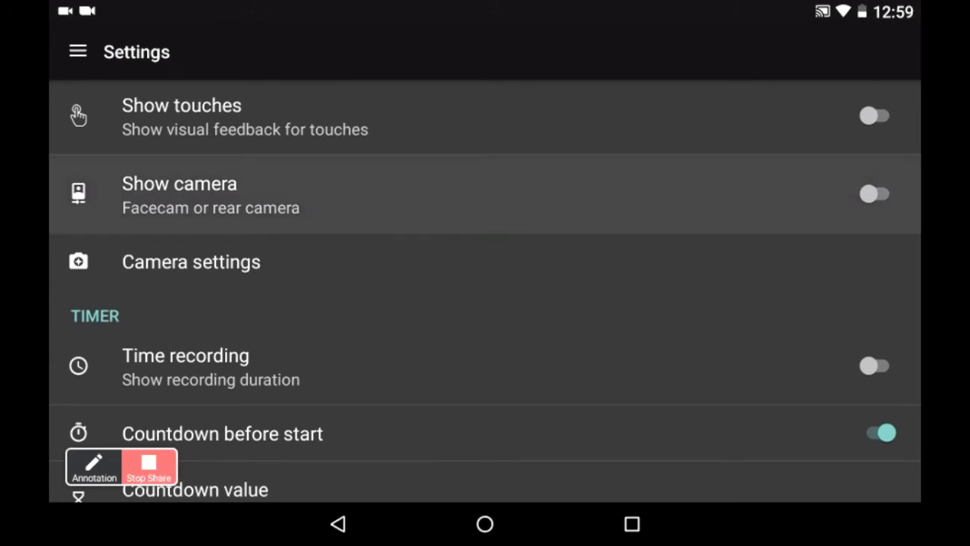
Toggle Show camera on, off and on again to display the facecam preview.
left_click(875, 194)
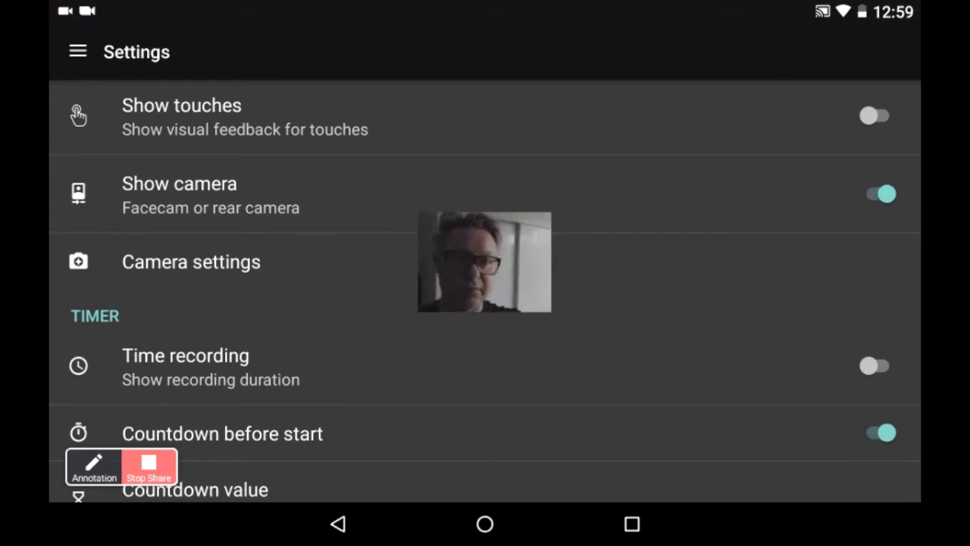
left_click(879, 193)
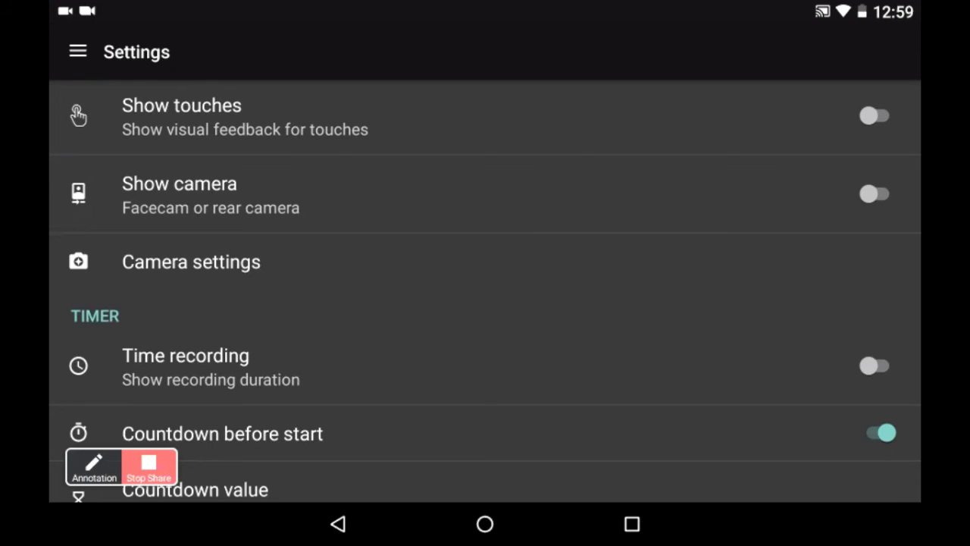
left_click(878, 193)
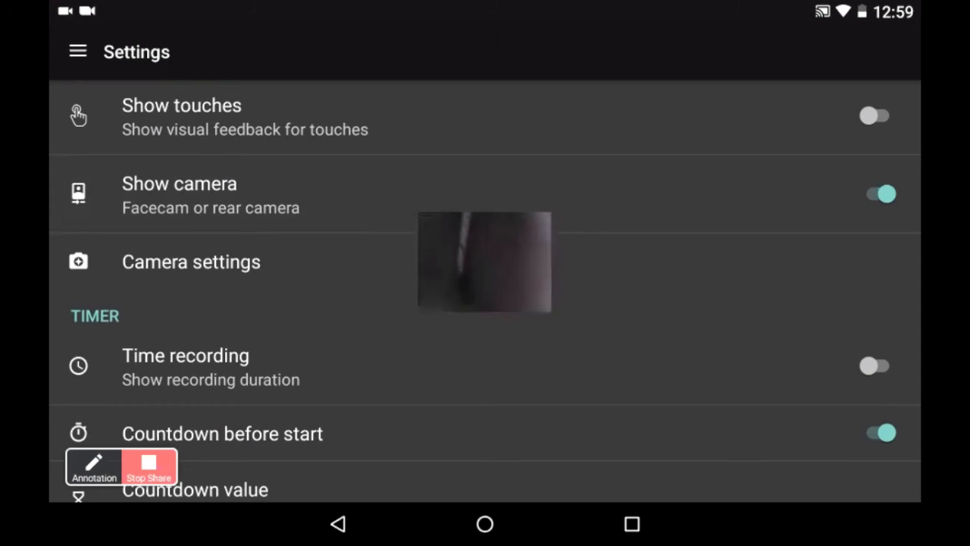
In Camera settings, leave opacity at 60% and set the effect to Mono.
left_click(191, 261)
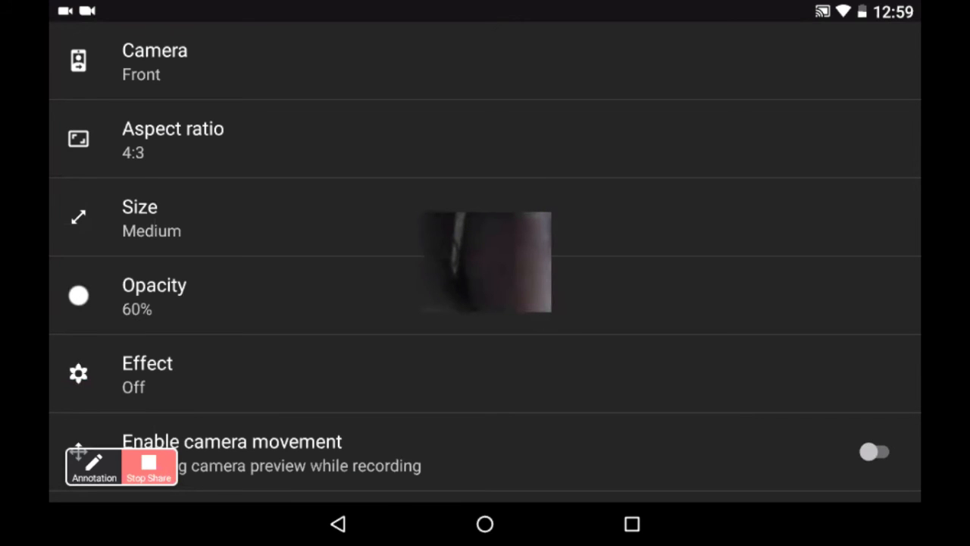
left_click(154, 295)
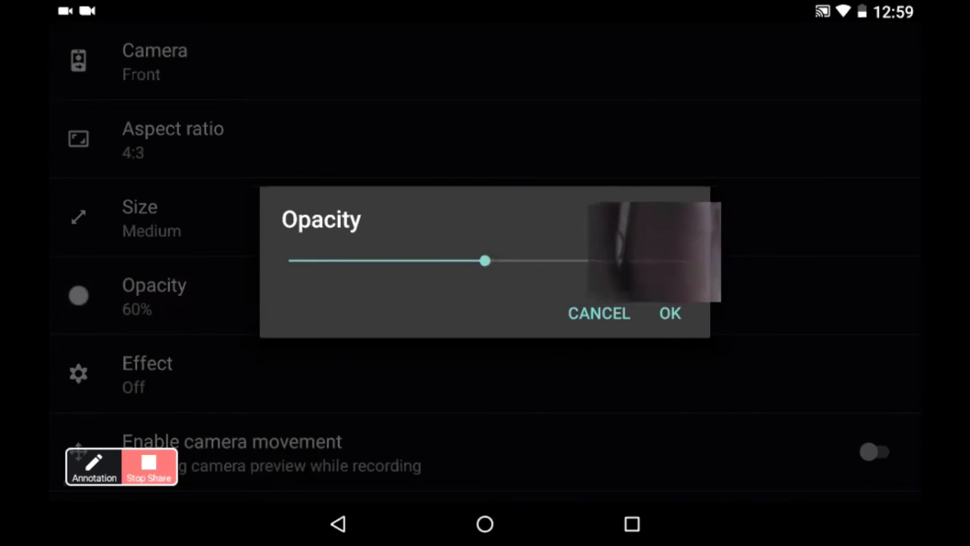
left_click_drag(486, 260, 411, 260)
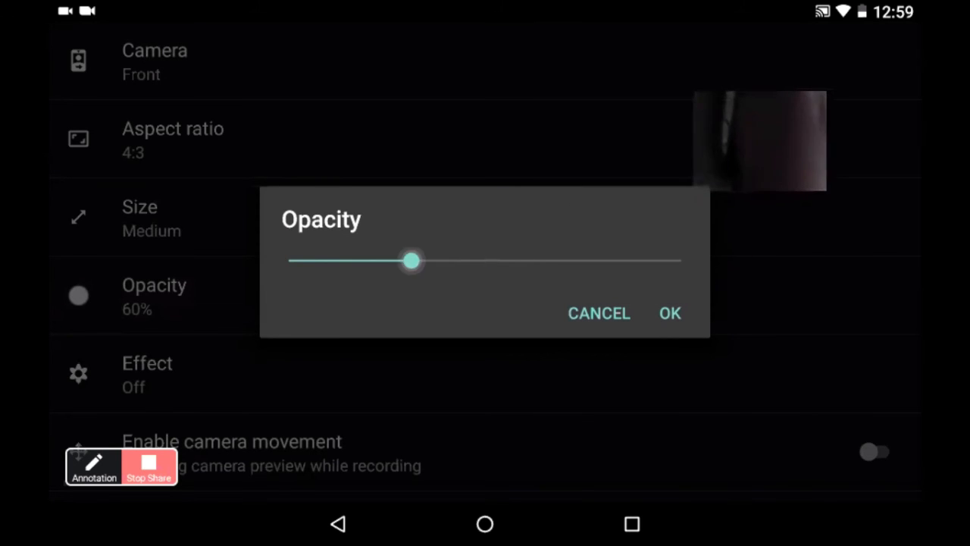
left_click_drag(412, 261, 483, 261)
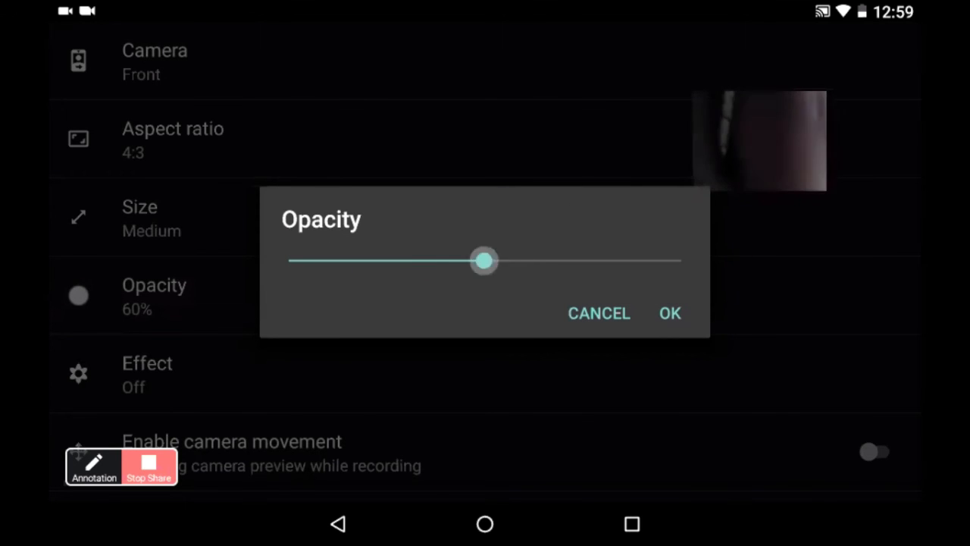
left_click_drag(483, 261, 369, 260)
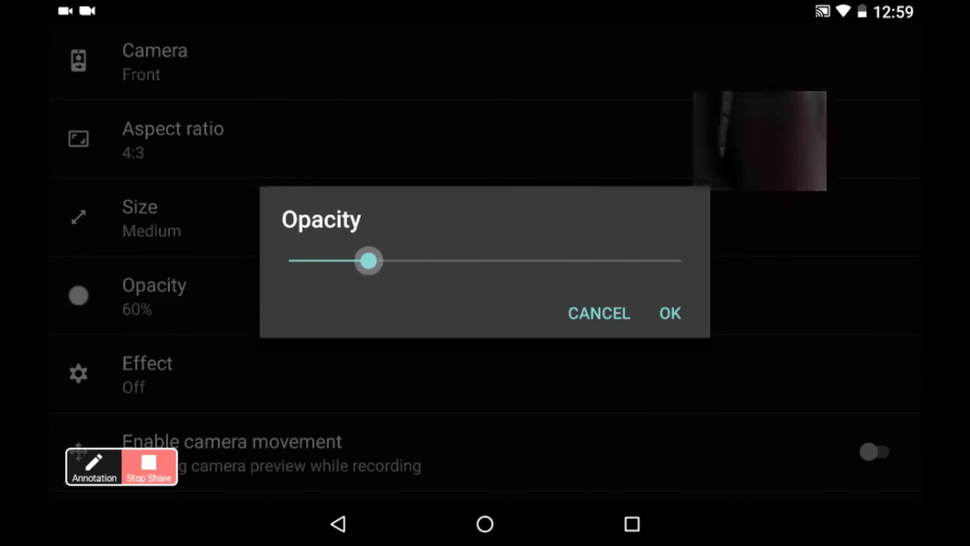
left_click(670, 313)
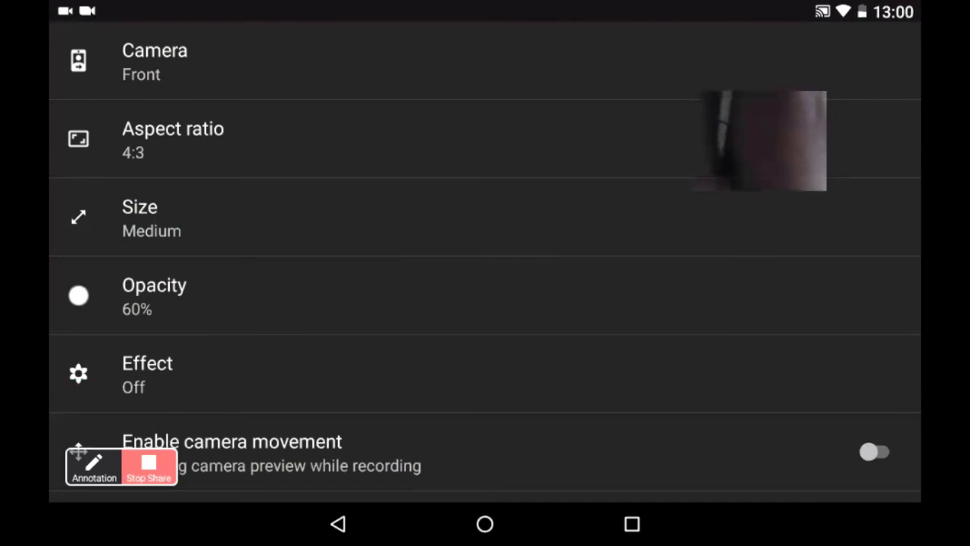
left_click(147, 373)
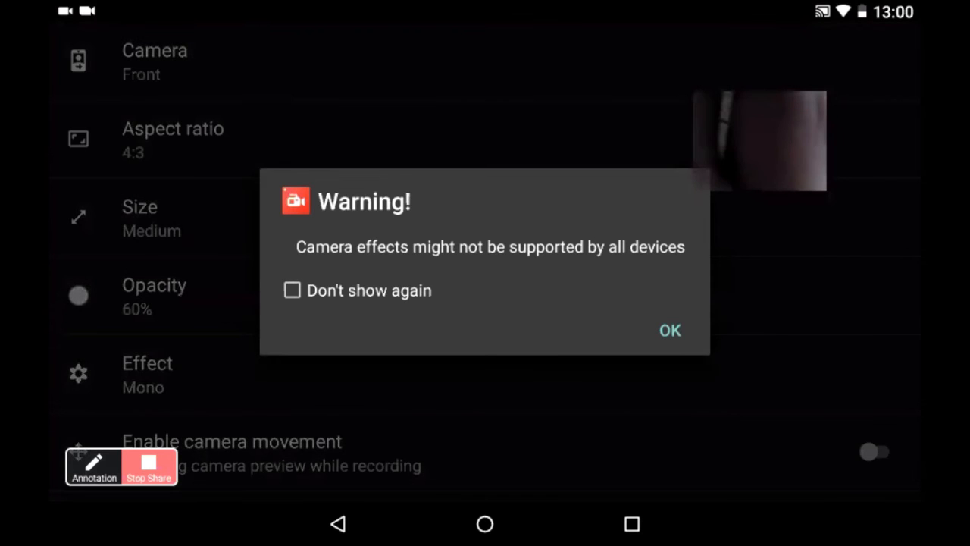
left_click(670, 331)
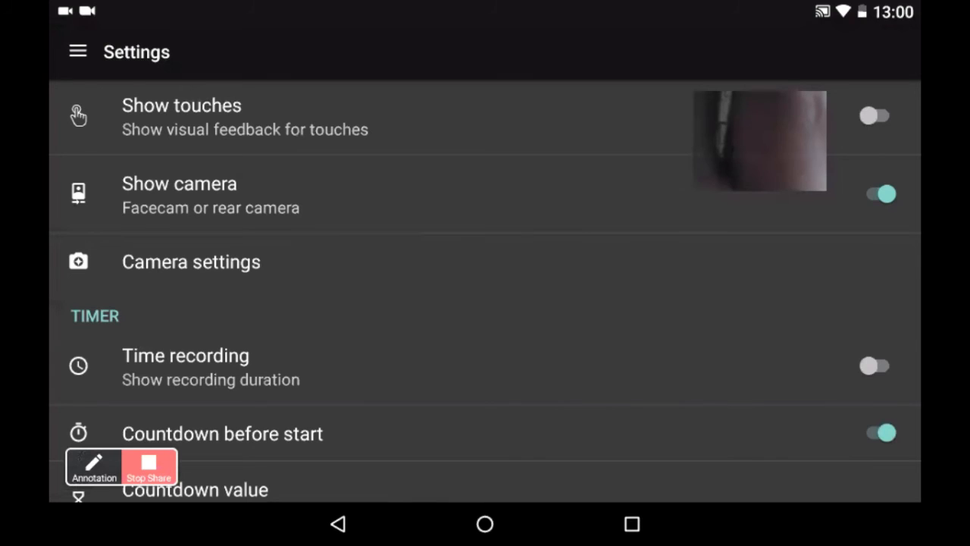
Switch the camera overlay off and turn on Time recording under Timer.
left_click(881, 194)
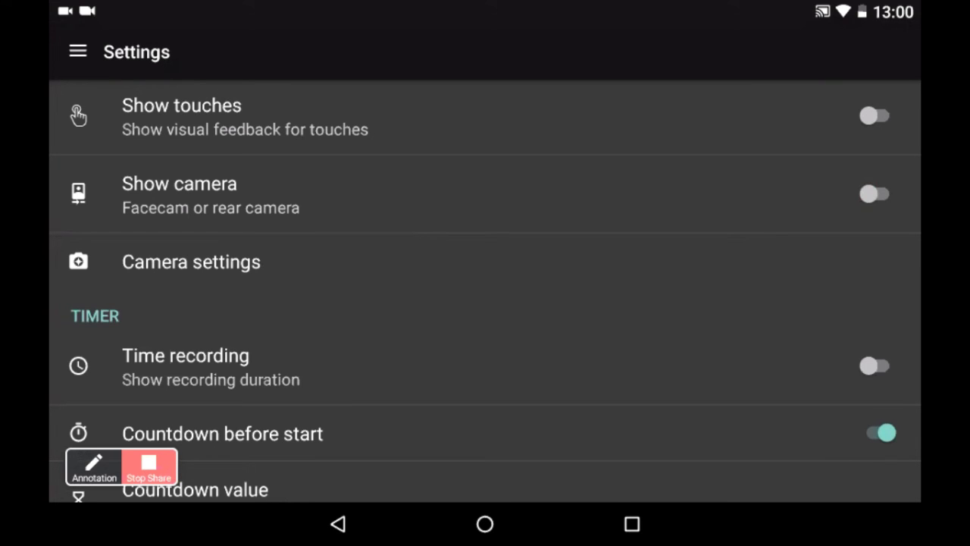
scroll("down", 3)
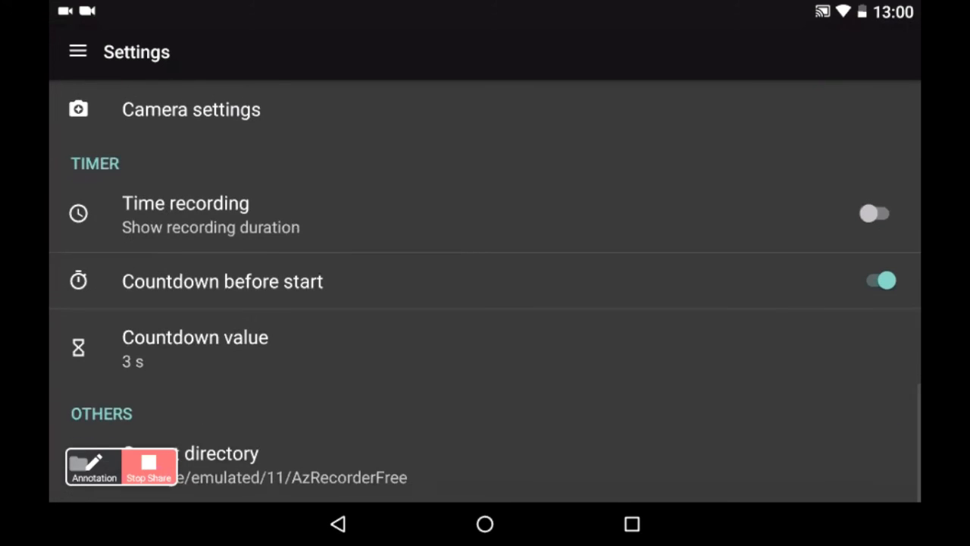
left_click(878, 212)
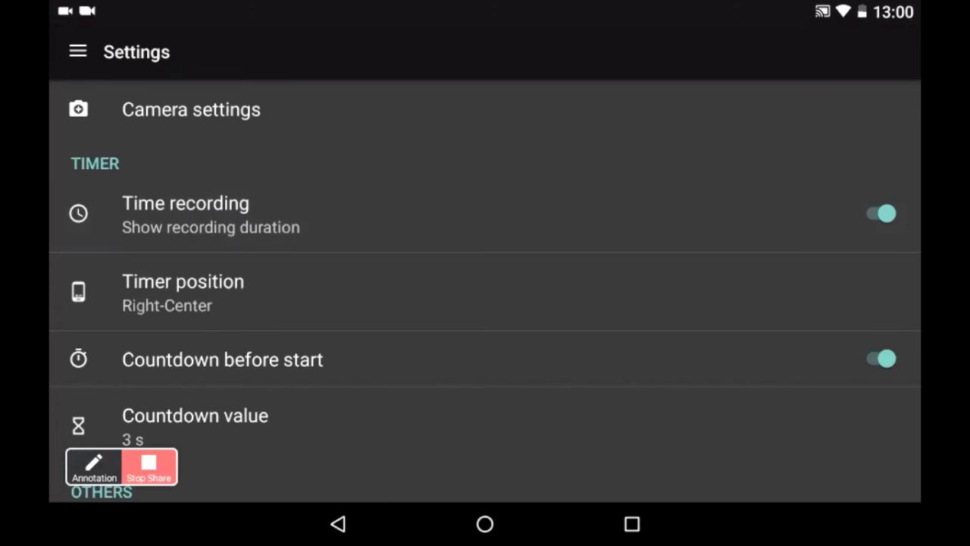
left_click(880, 213)
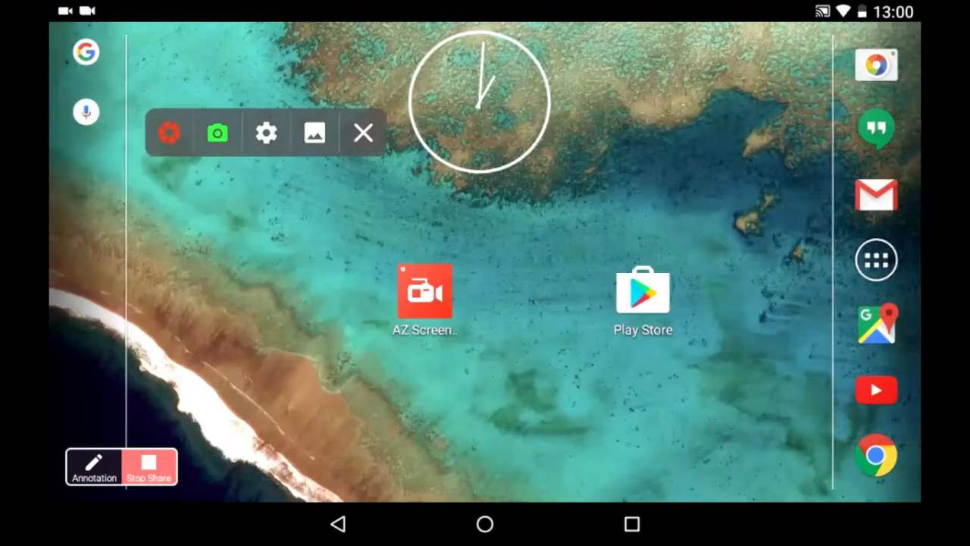
Open the recordings gallery from the floating bar and scroll through the Videos list.
left_click(314, 133)
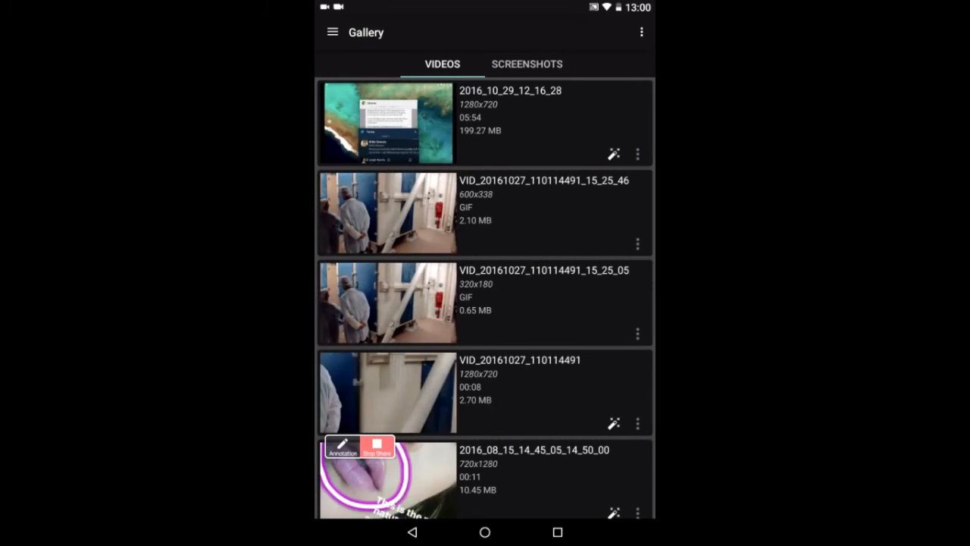
scroll("down", 3)
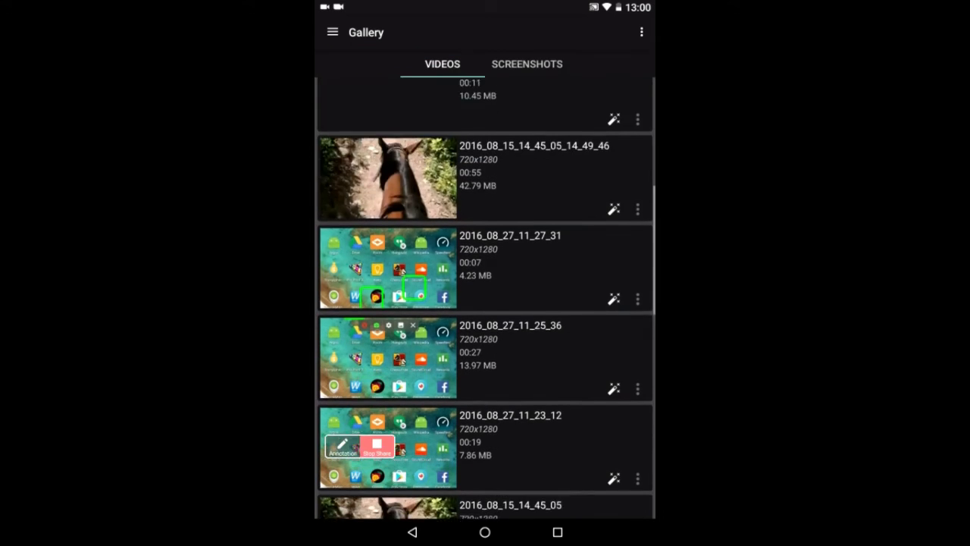
scroll("down", 3)
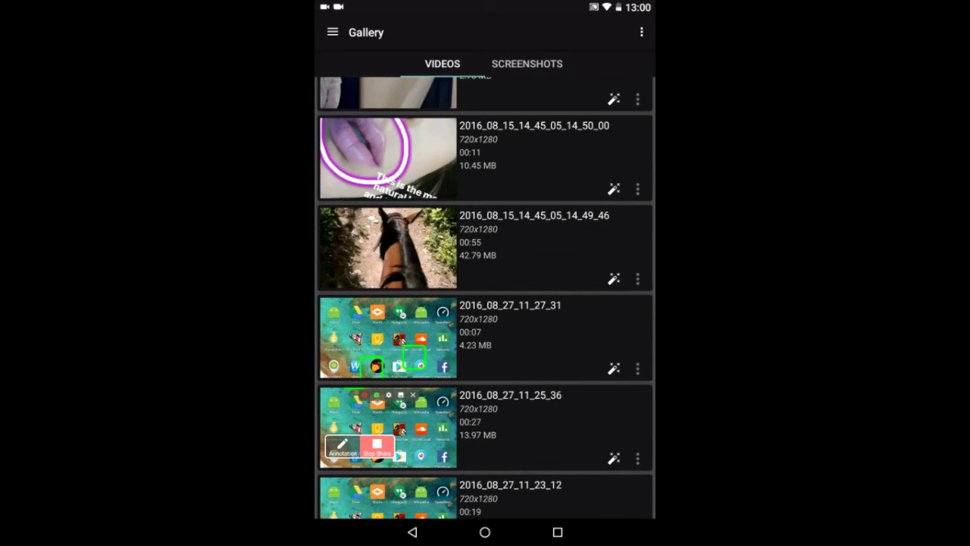
scroll("down", 3)
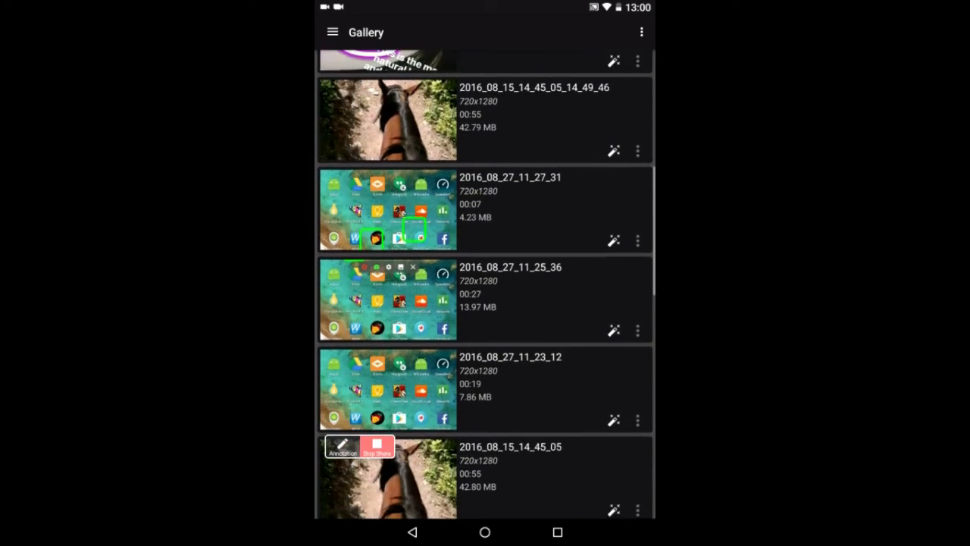
scroll("down", 3)
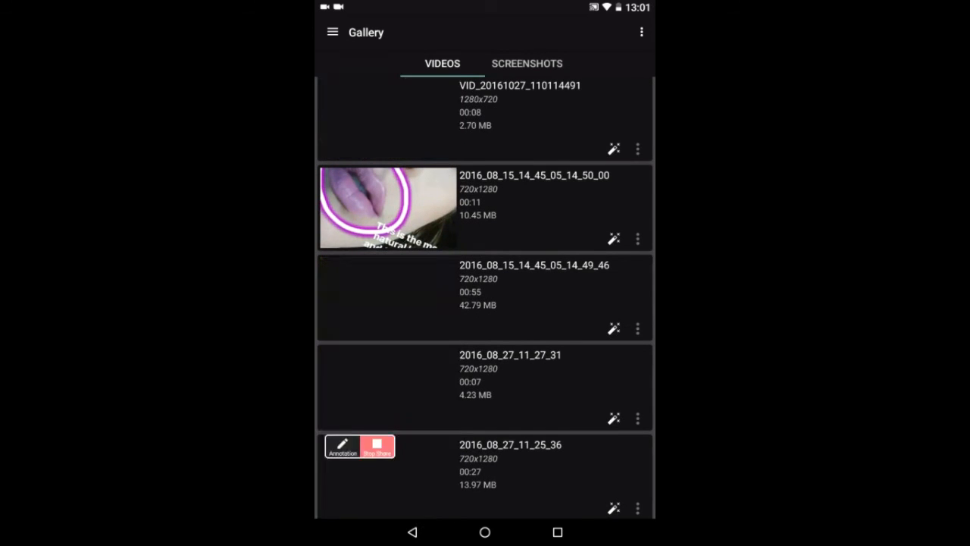
scroll("down", 3)
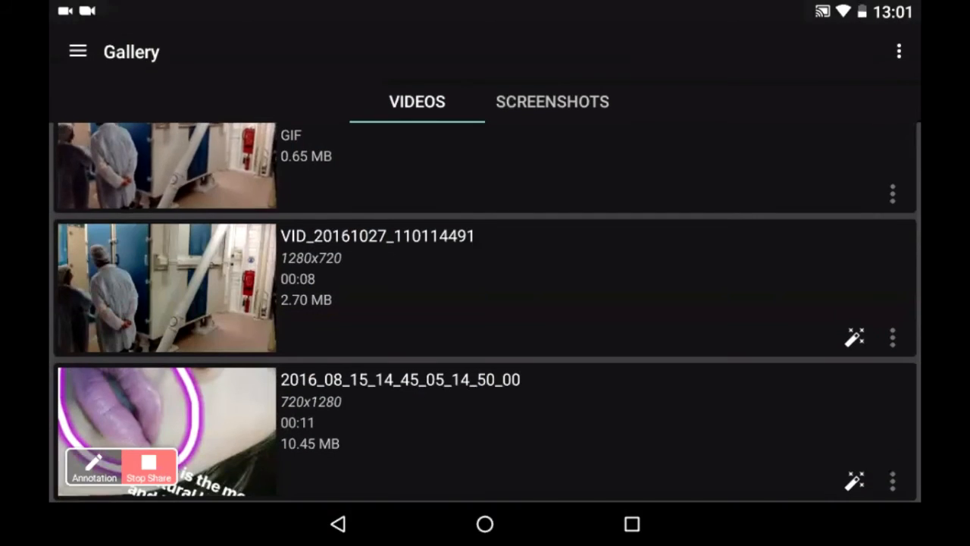
scroll("down", 3)
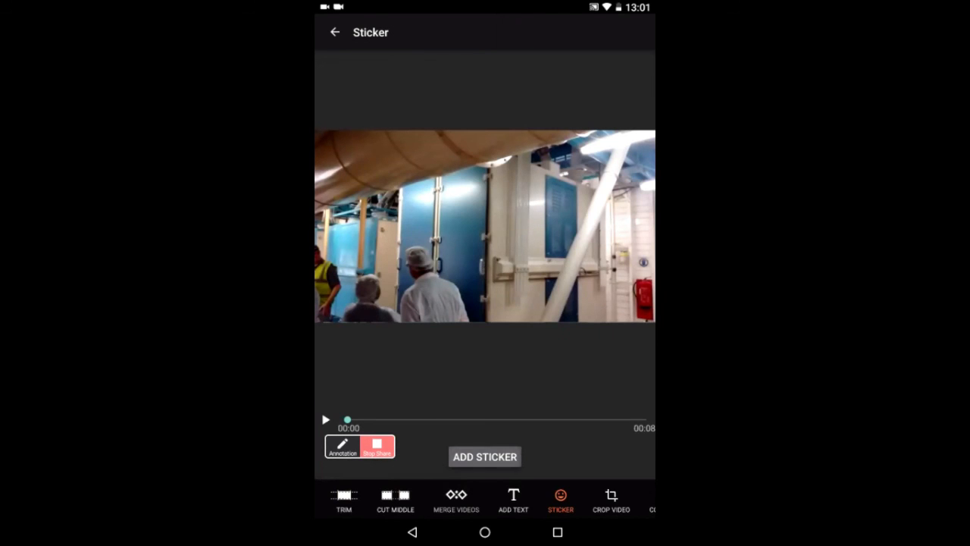
Open ADD STICKER, scroll the emoji gallery, and cancel without adding a sticker.
left_click(484, 457)
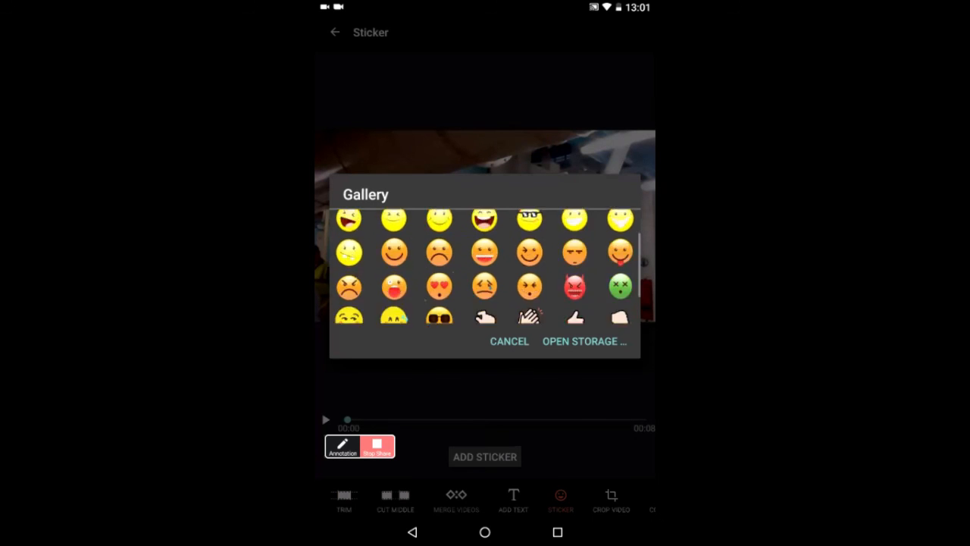
scroll("down", 3)
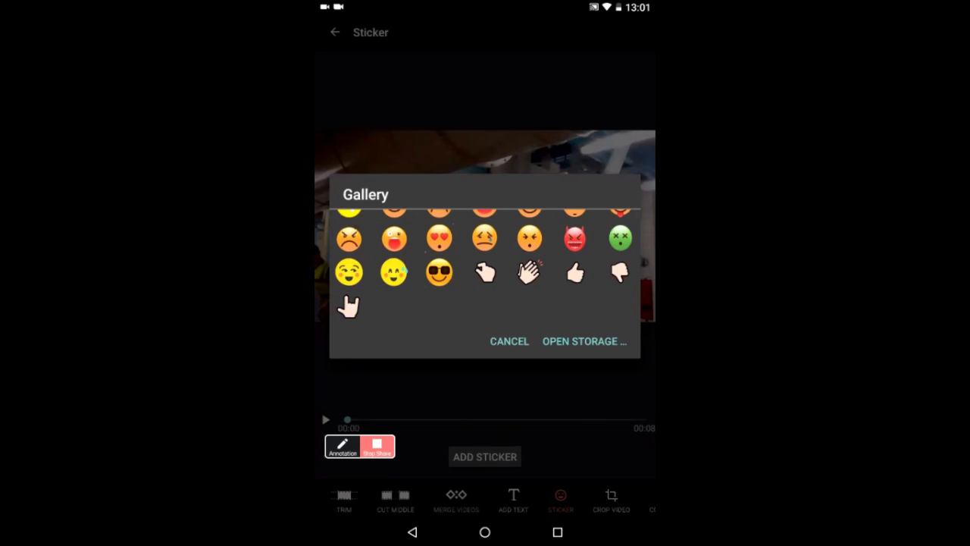
left_click(509, 341)
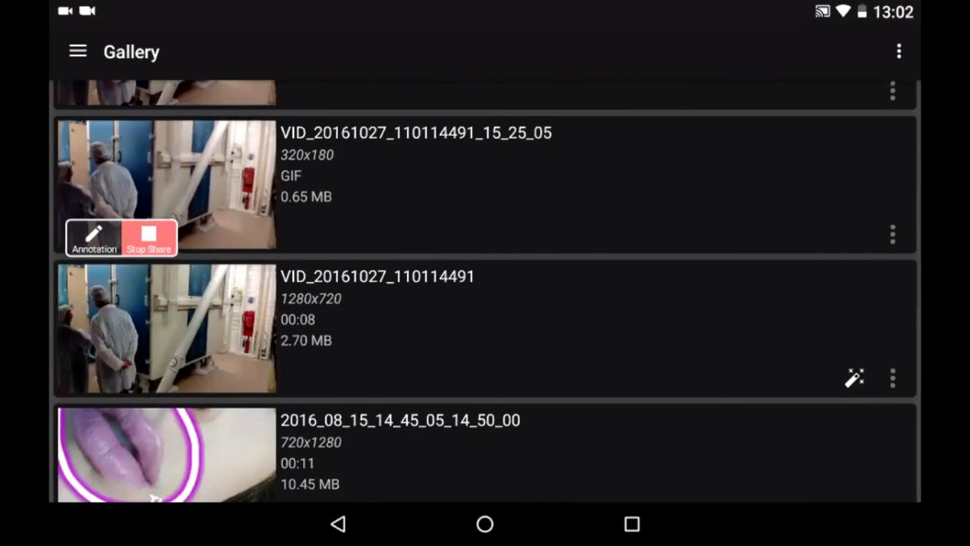
Open VID_20161027_110114491 in Trim, go back, and open the side menu.
left_click(855, 380)
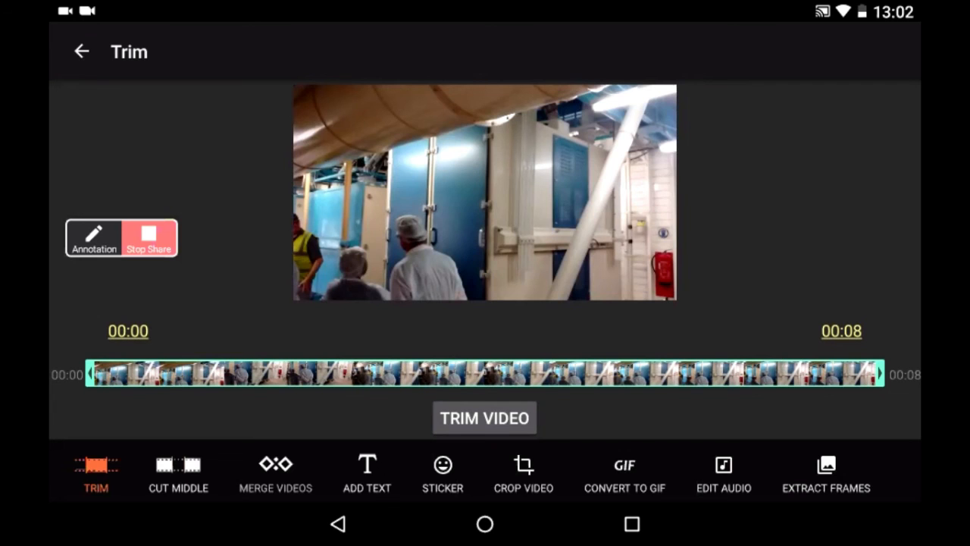
left_click(82, 50)
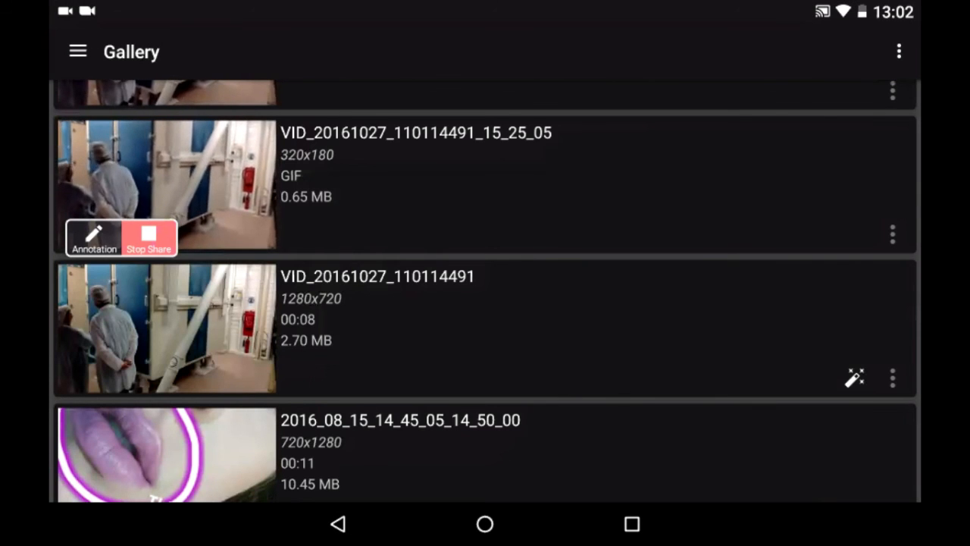
left_click(75, 52)
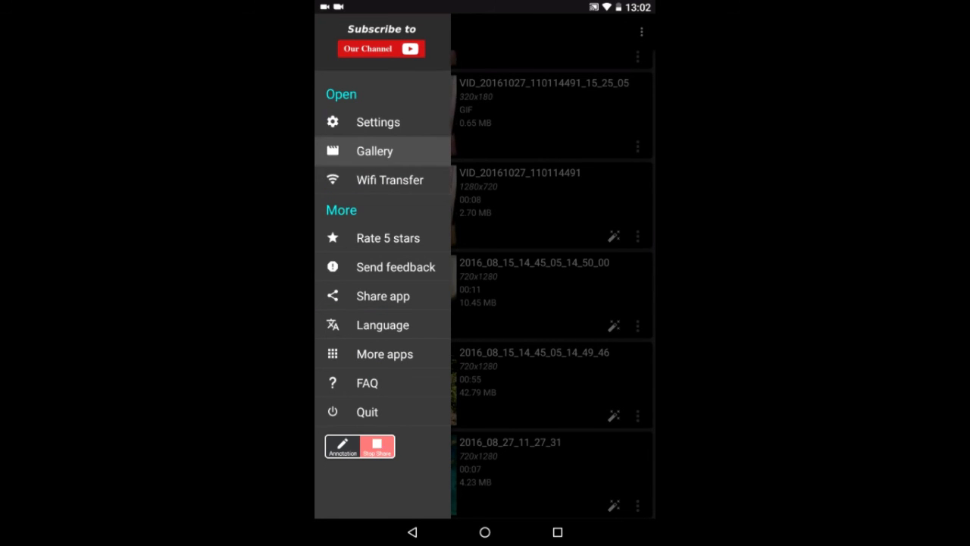
Start Wifi Transfer to show the browser address, then stop it and go home.
left_click(388, 180)
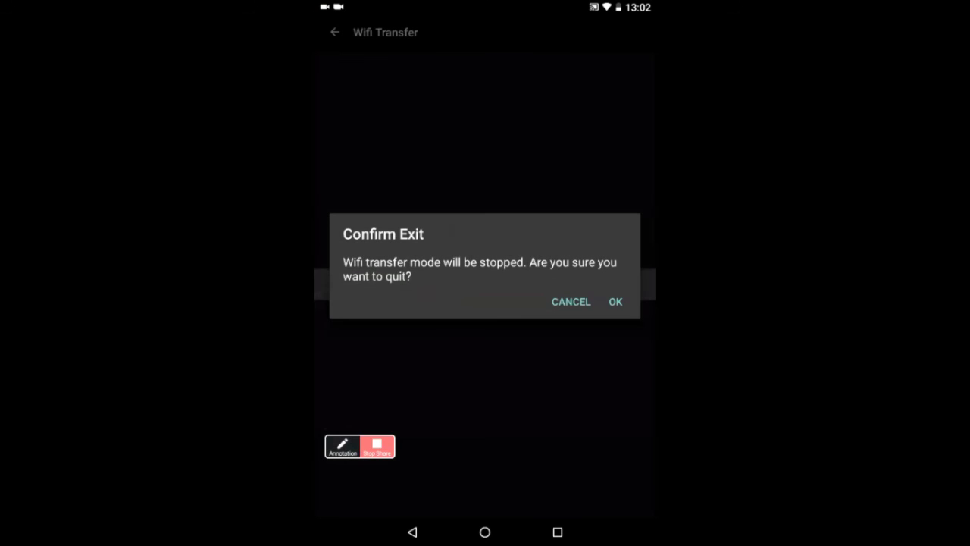
left_click(571, 301)
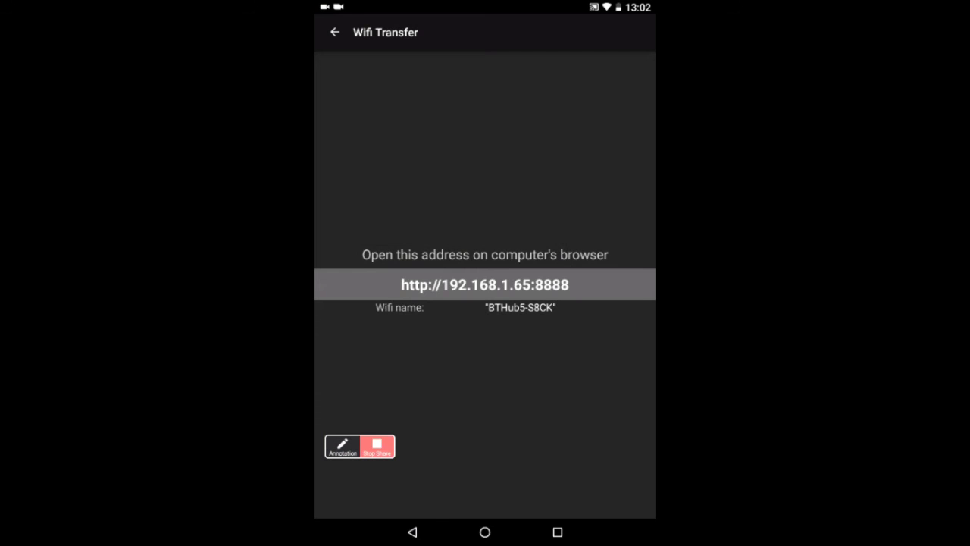
left_click(333, 33)
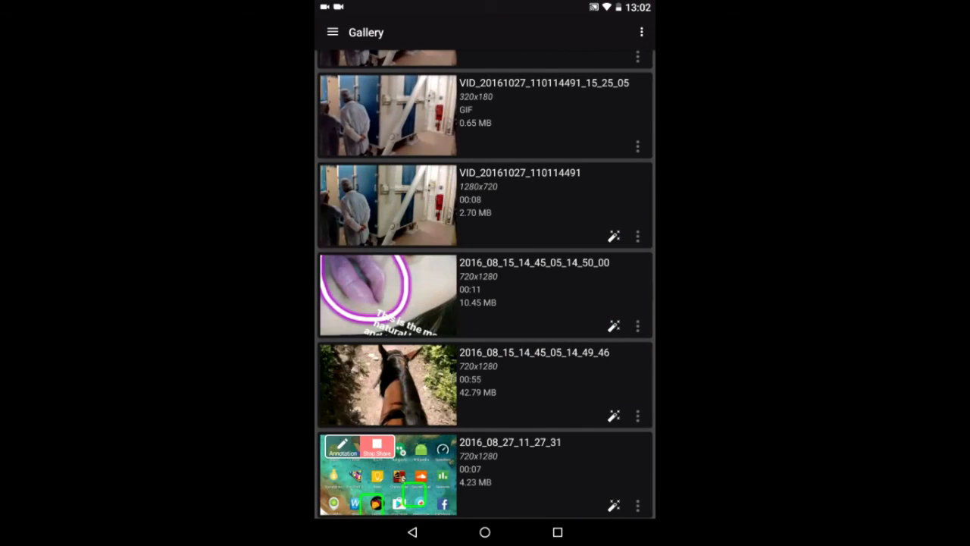
left_click(332, 32)
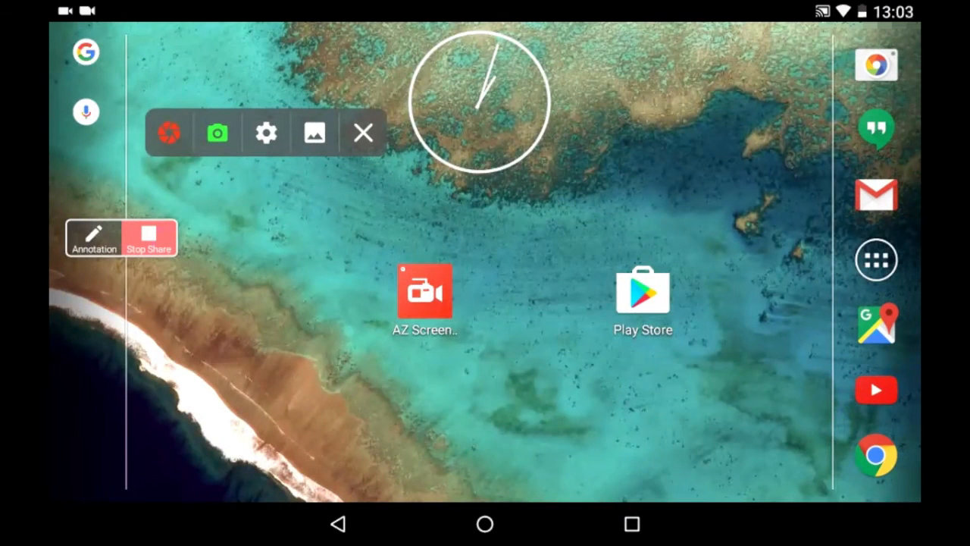
left_click(94, 235)
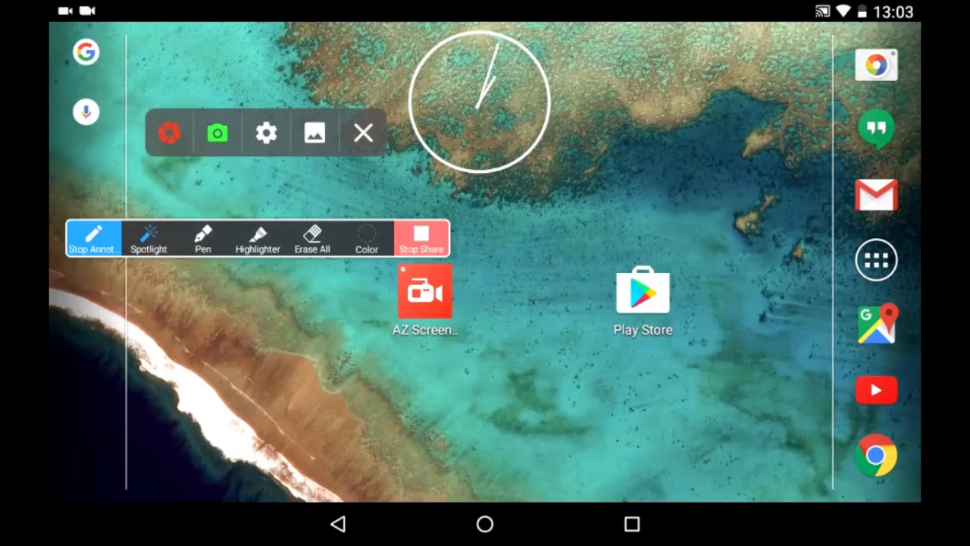